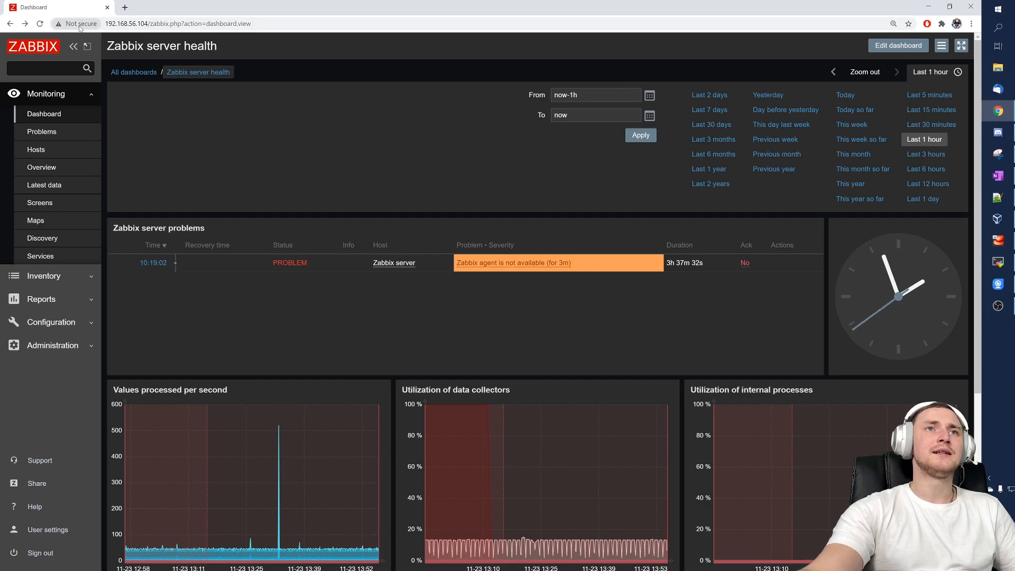
Inspect and dismiss Chrome's 'Not secure' connection details for the Zabbix dashboard.
click(77, 23)
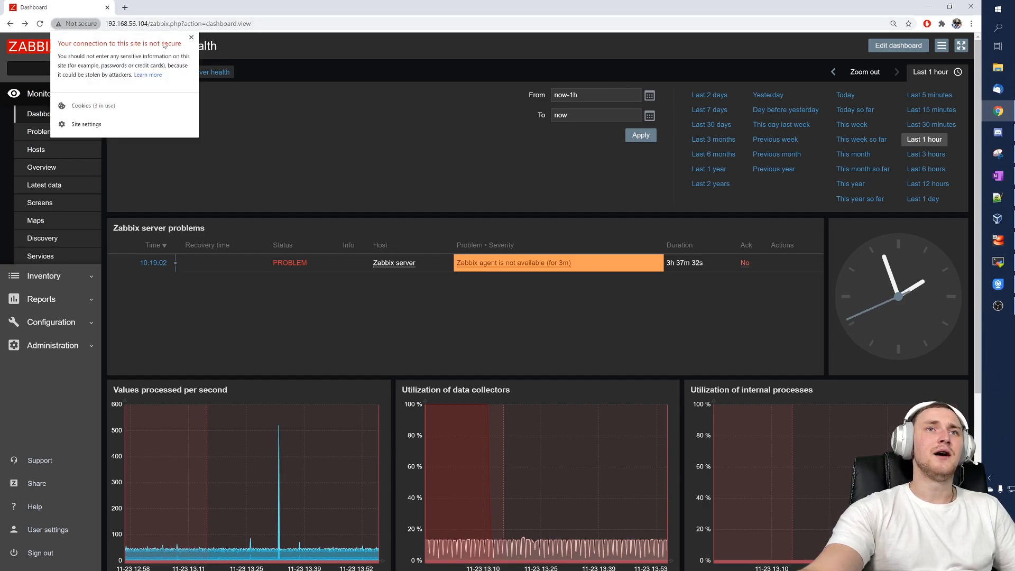
click(177, 23)
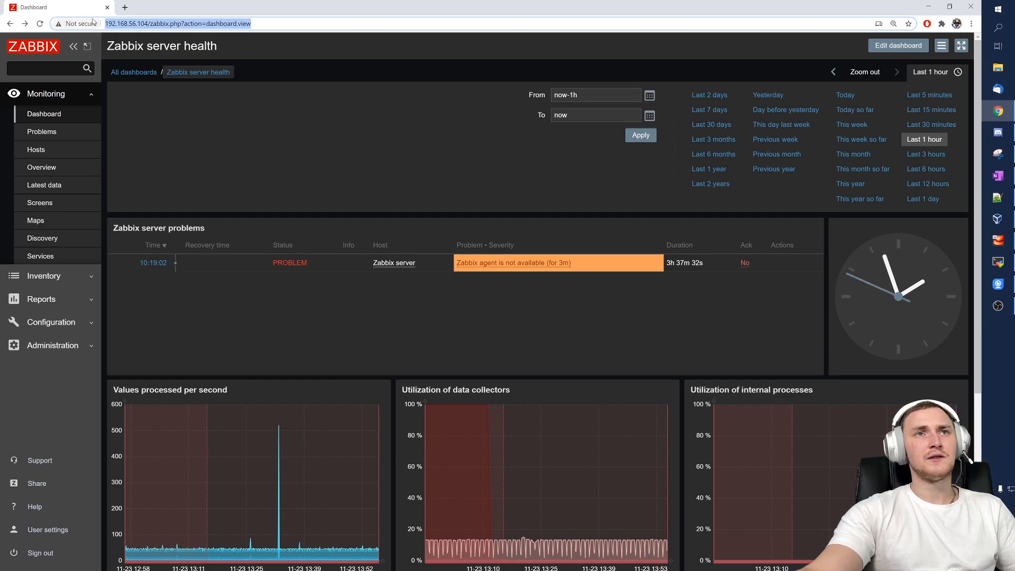
mouse_move(345, 411)
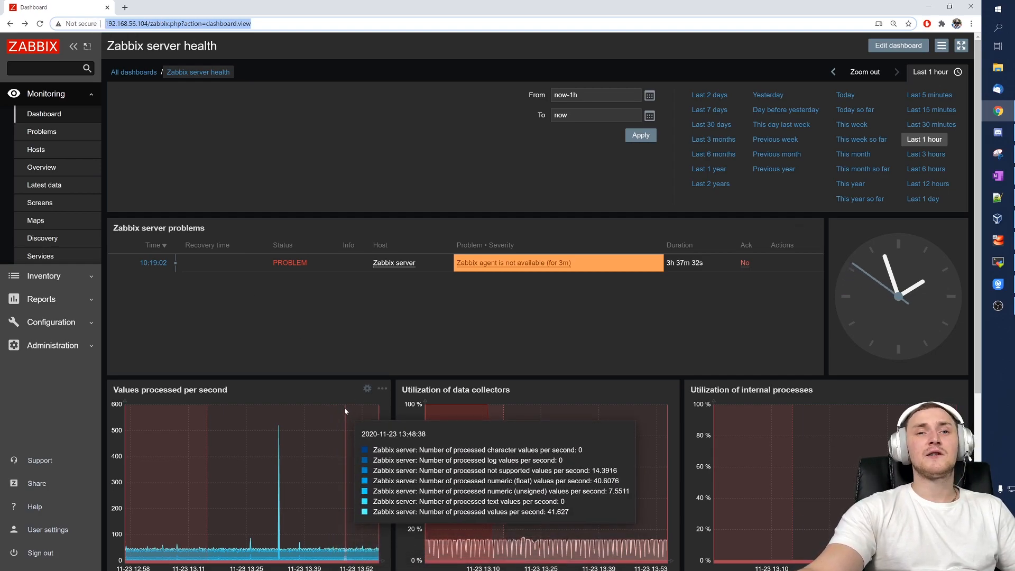
mouse_move(441, 302)
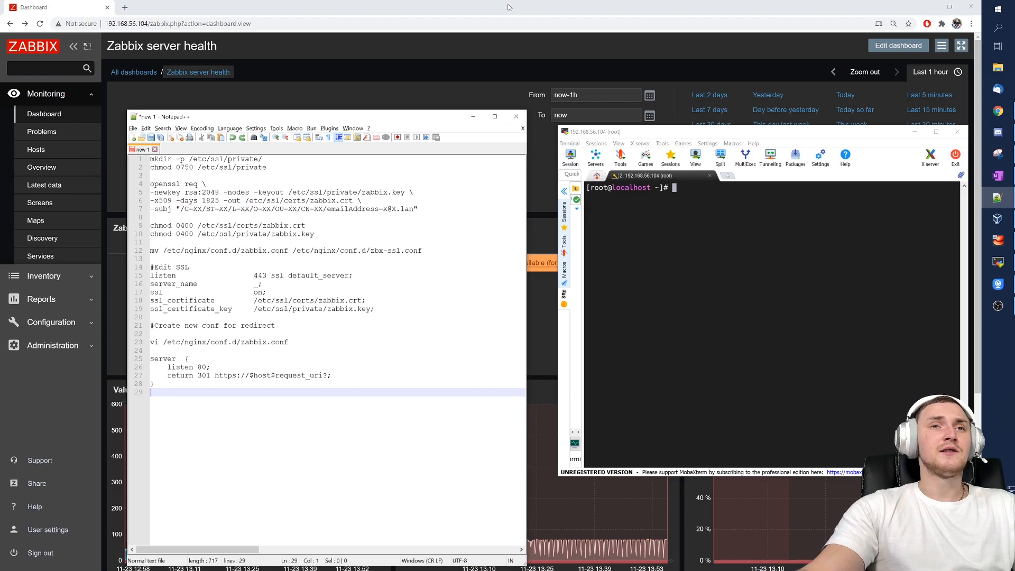
mouse_move(636, 18)
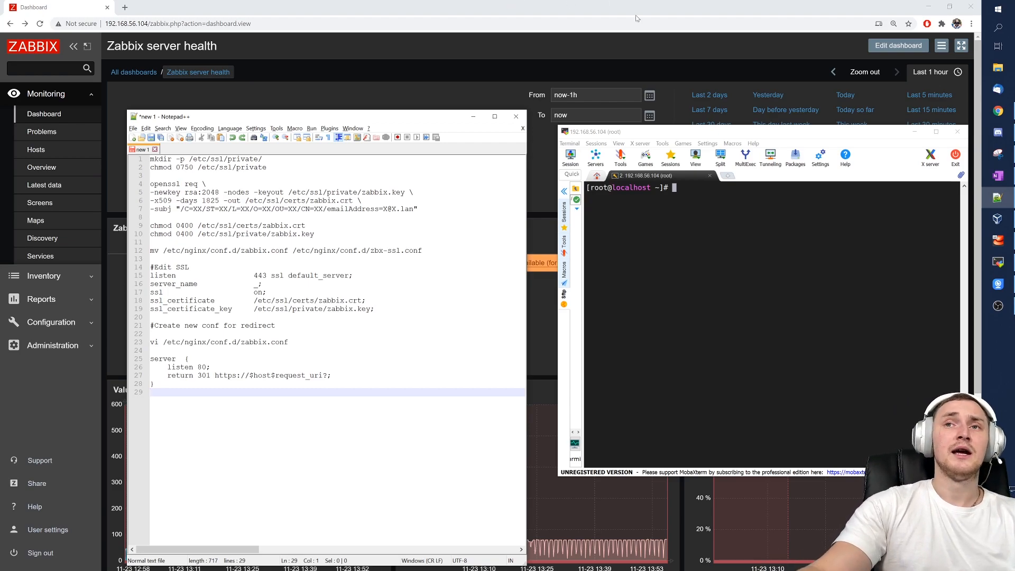
Create the /etc/ssl/private directory with mkdir -p.
text(mkdir)
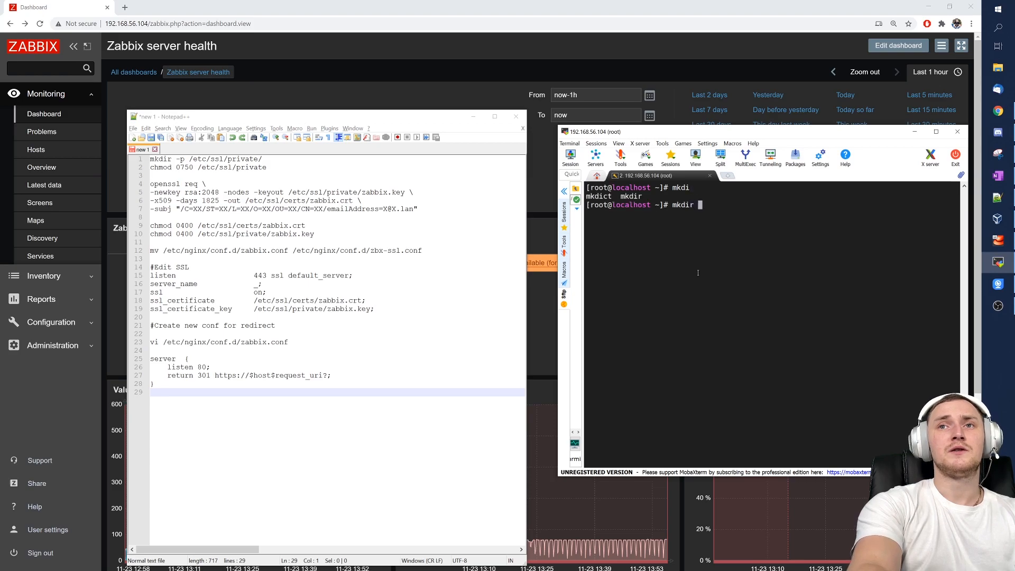
text(-p)
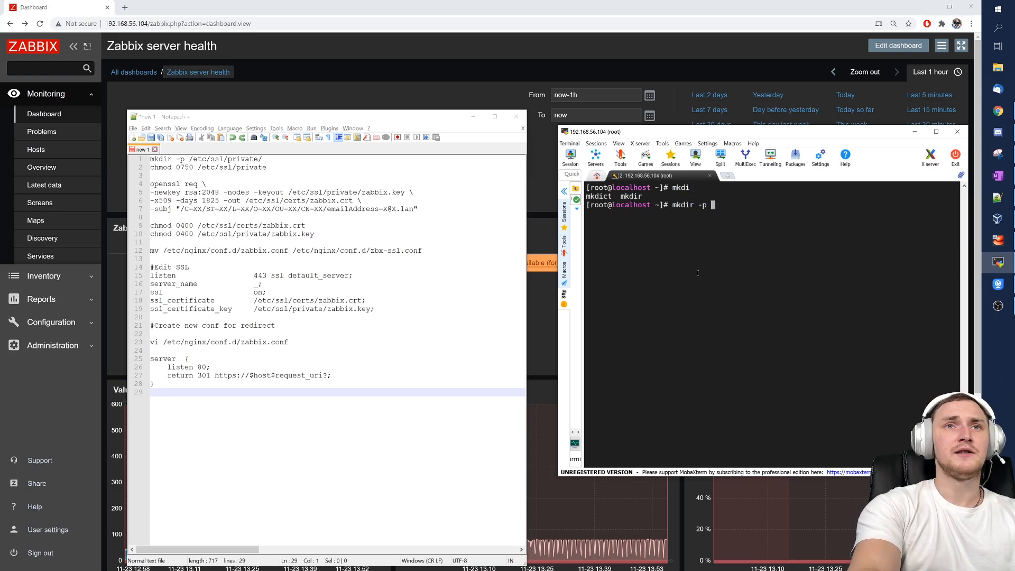
text(/etc/ssl/)
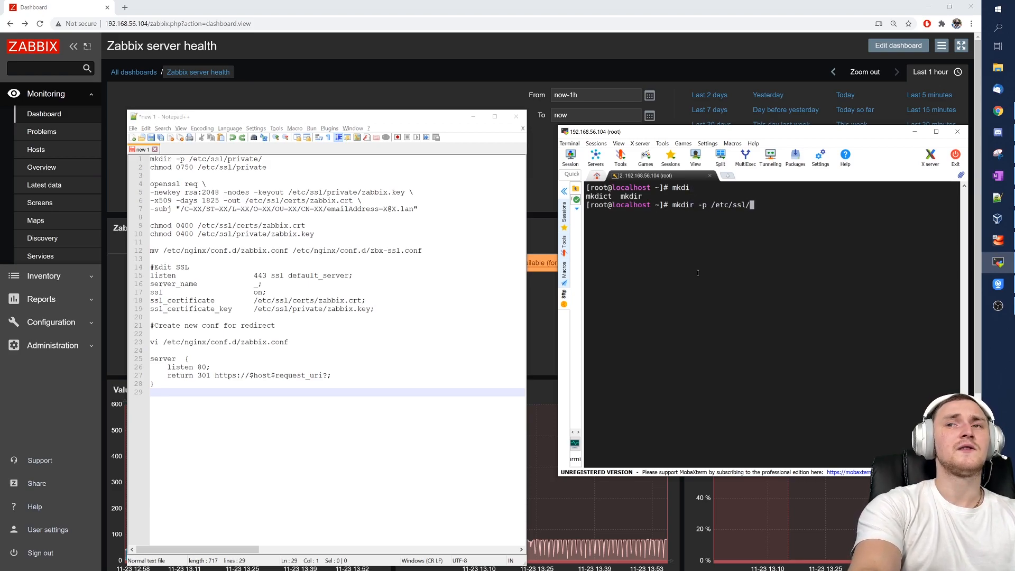
key(Return)
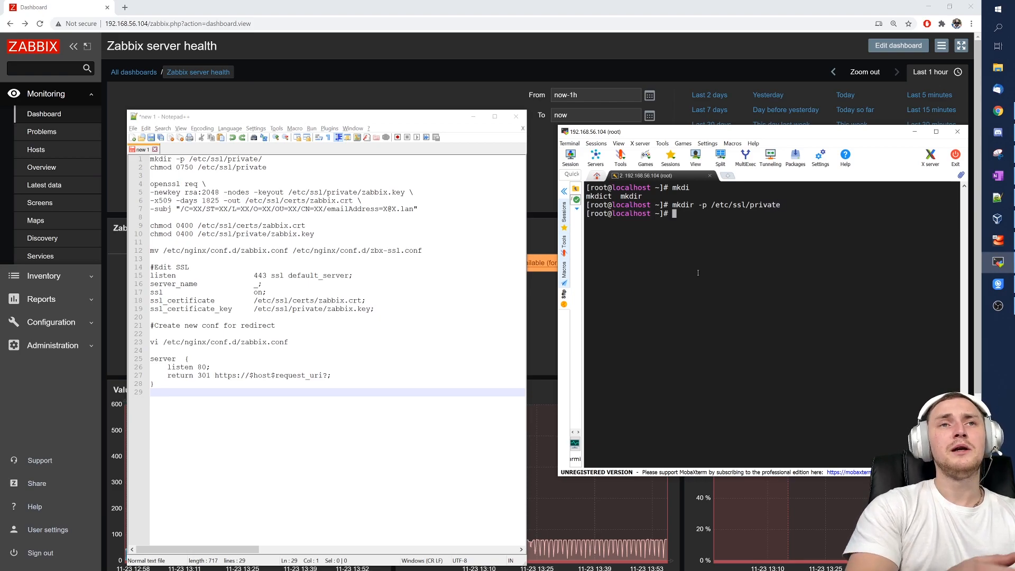
Restrict /etc/ssl/private permissions to 0750 with chmod.
text(chmo)
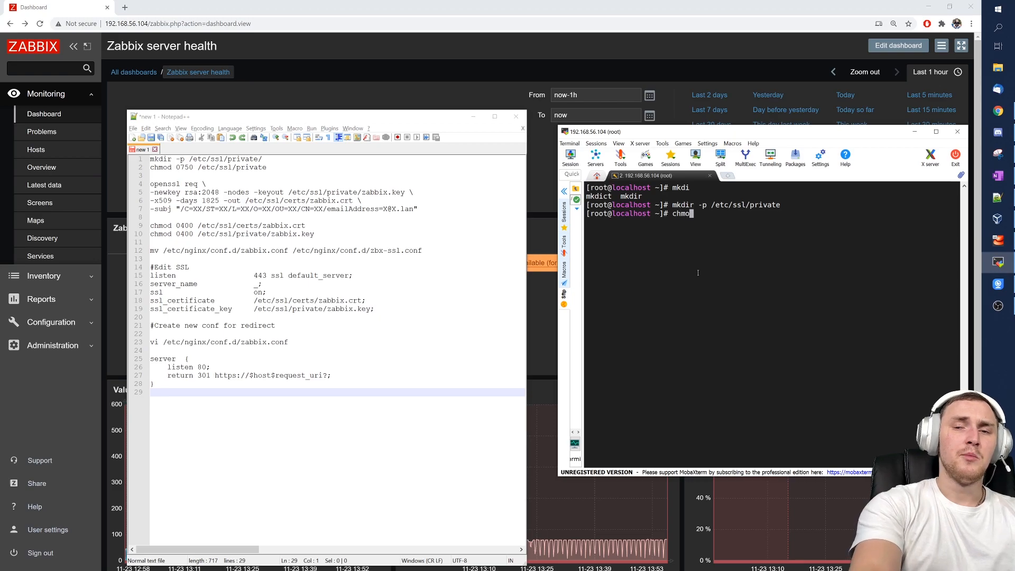
text(0750)
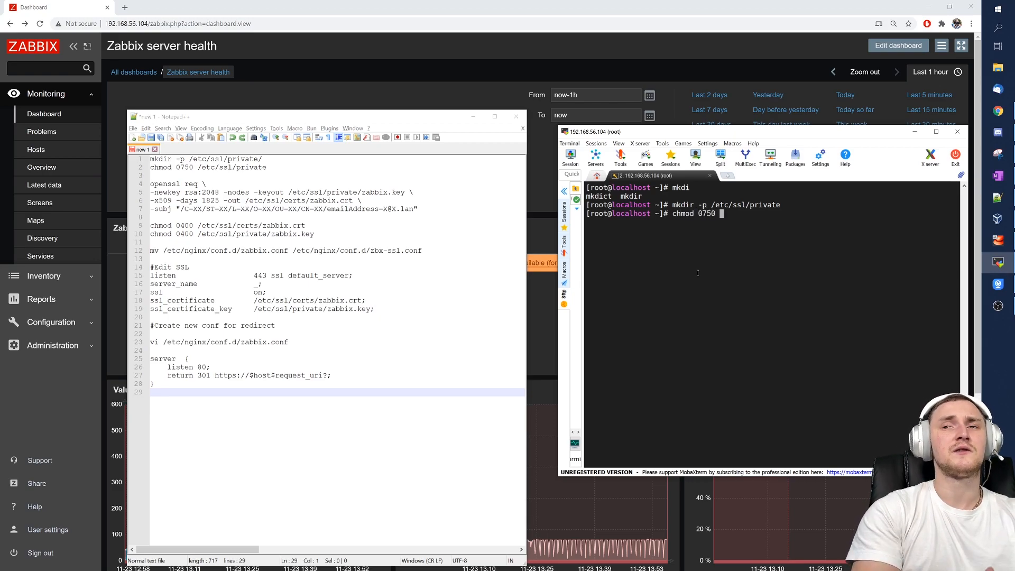
text(/etc/)
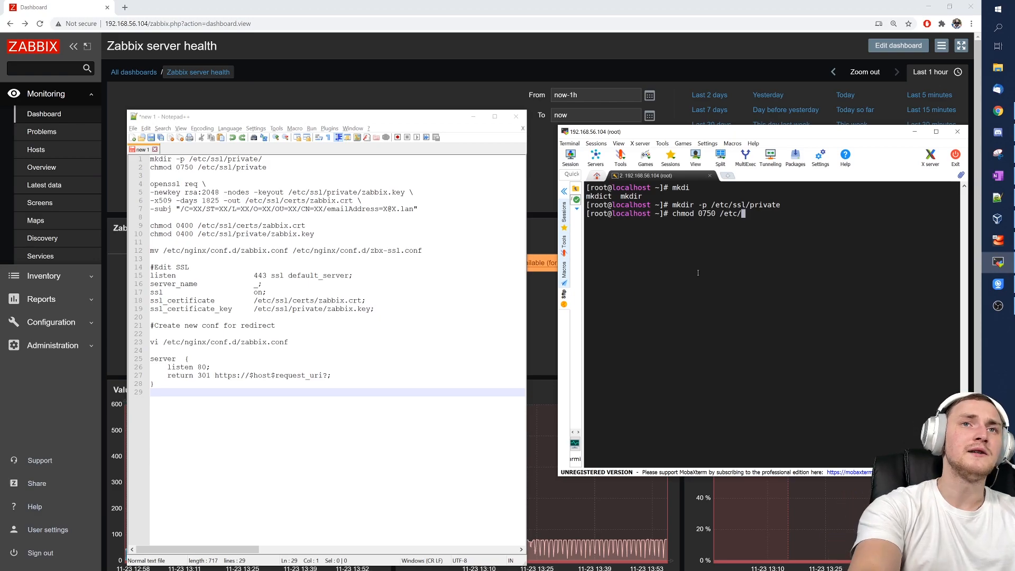
text(ssl/)
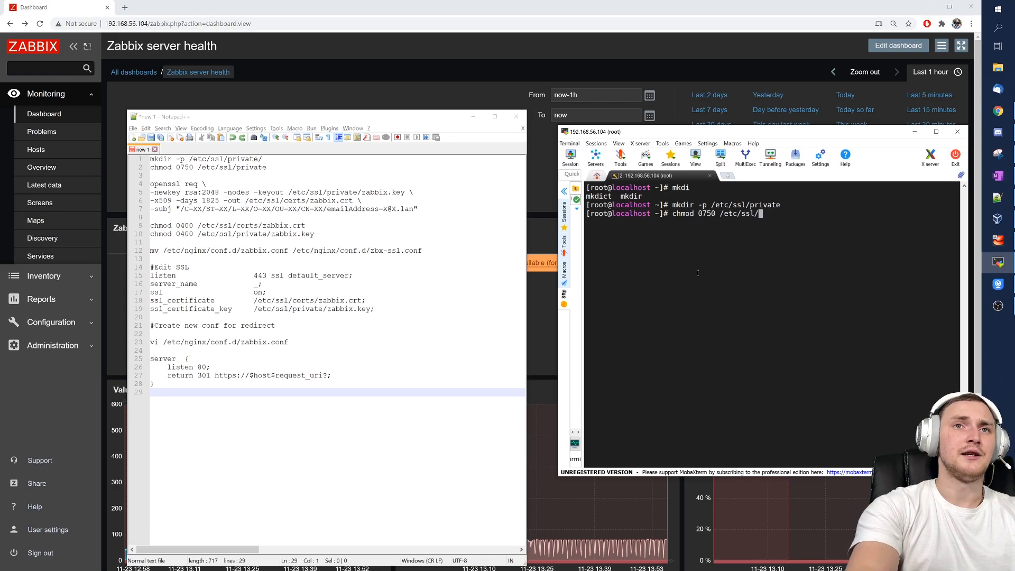
text(private)
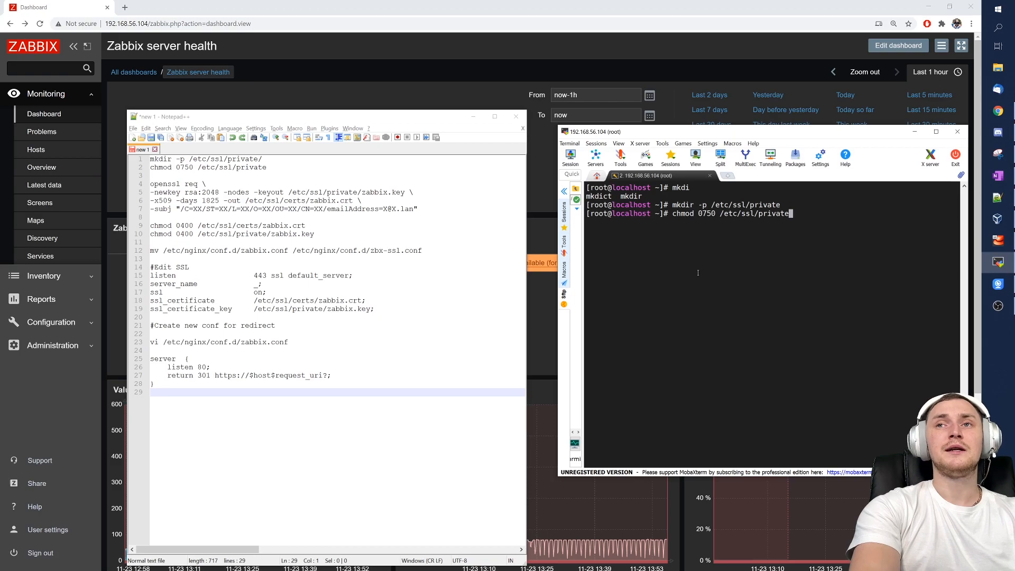
key(Return)
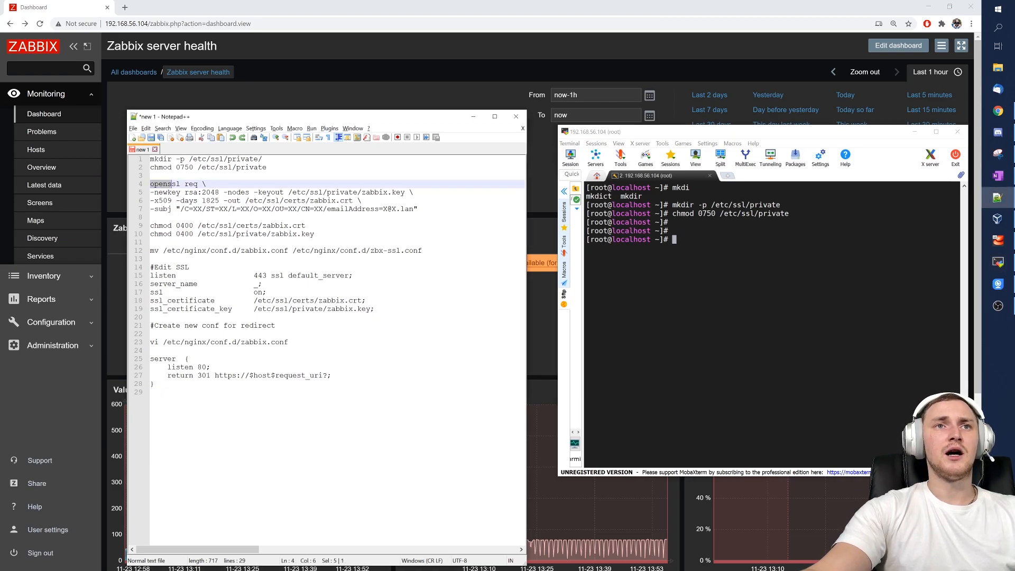
Copy the openssl req command from Notepad++ and run it to generate zabbix.key and zabbix.crt.
right_click(252, 209)
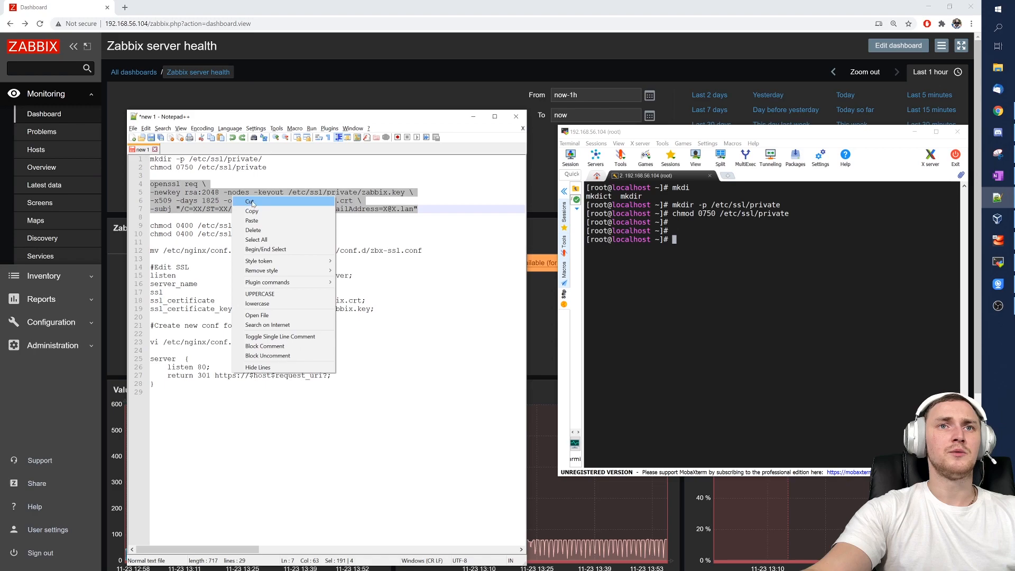
click(249, 202)
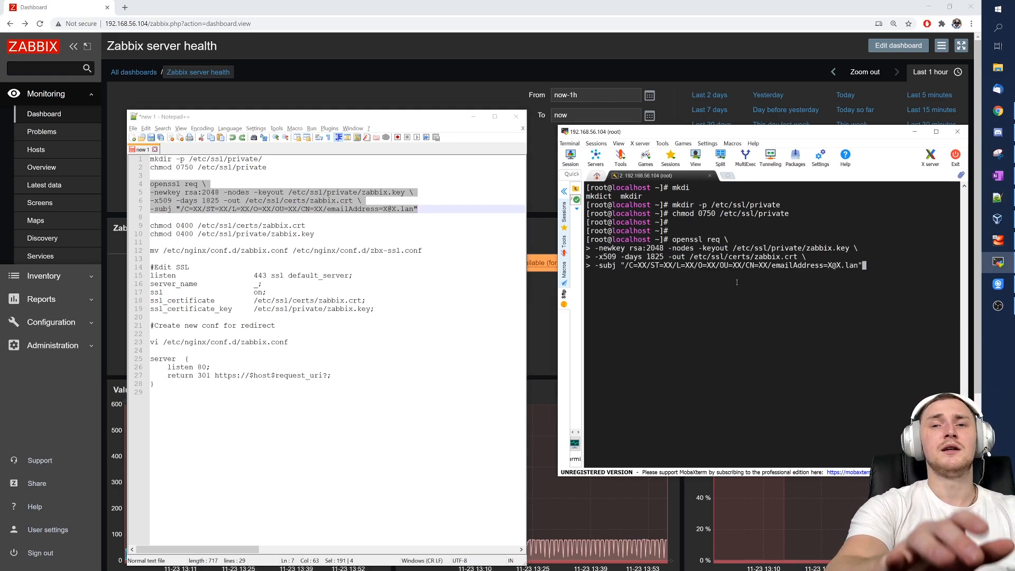
key(Return)
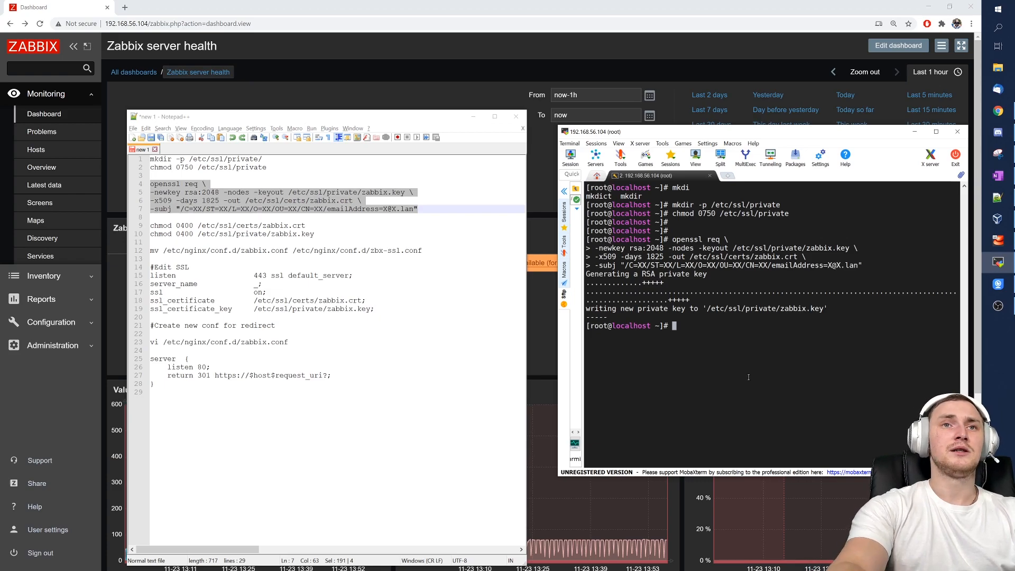
key(Return)
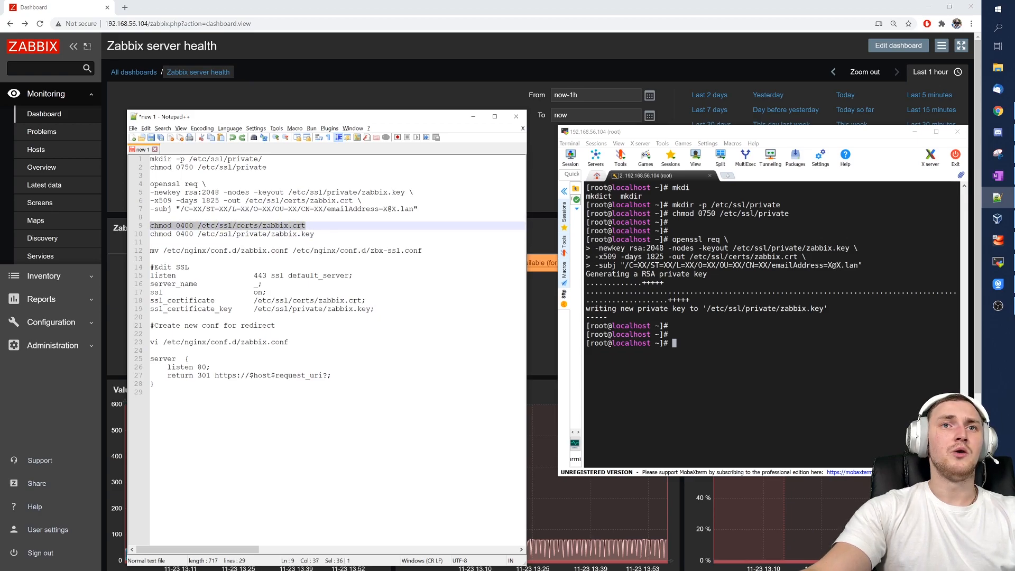
Set zabbix.crt and zabbix.key to mode 0400, then change into /etc/nginx/conf.d.
text(chmod 0400 /etc/ssl/certs/zabbix.crt)
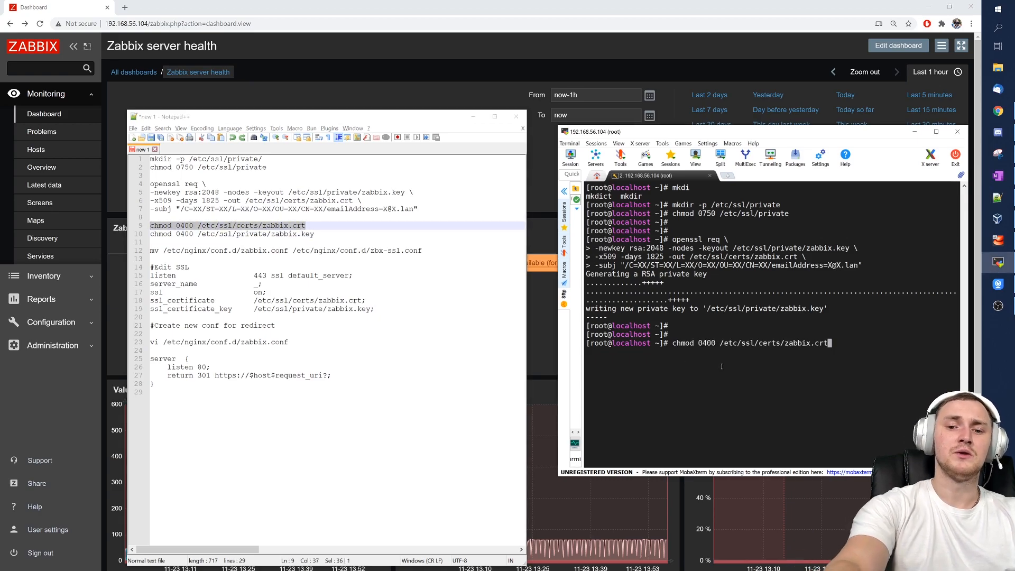
key(Return)
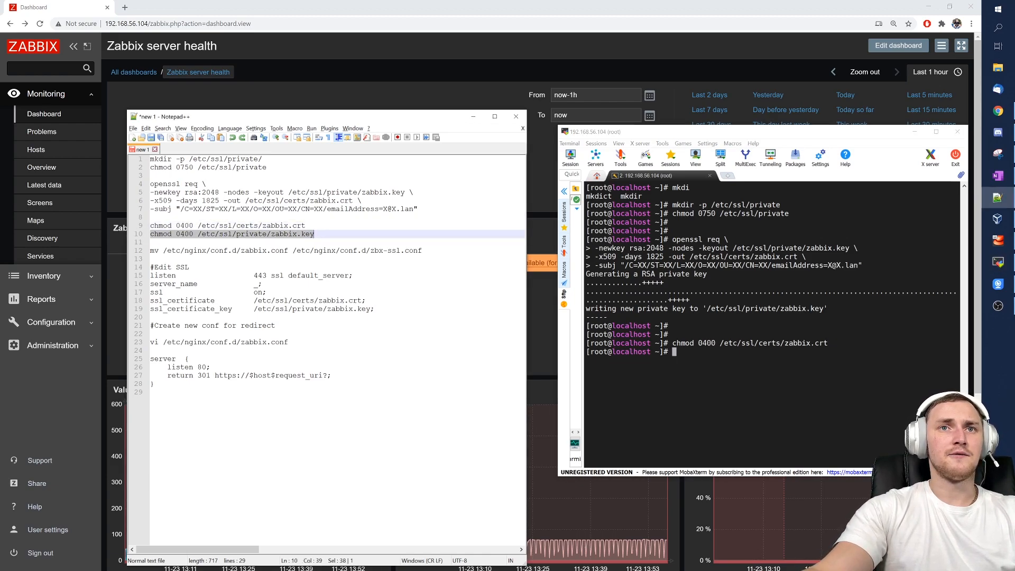
key(Return)
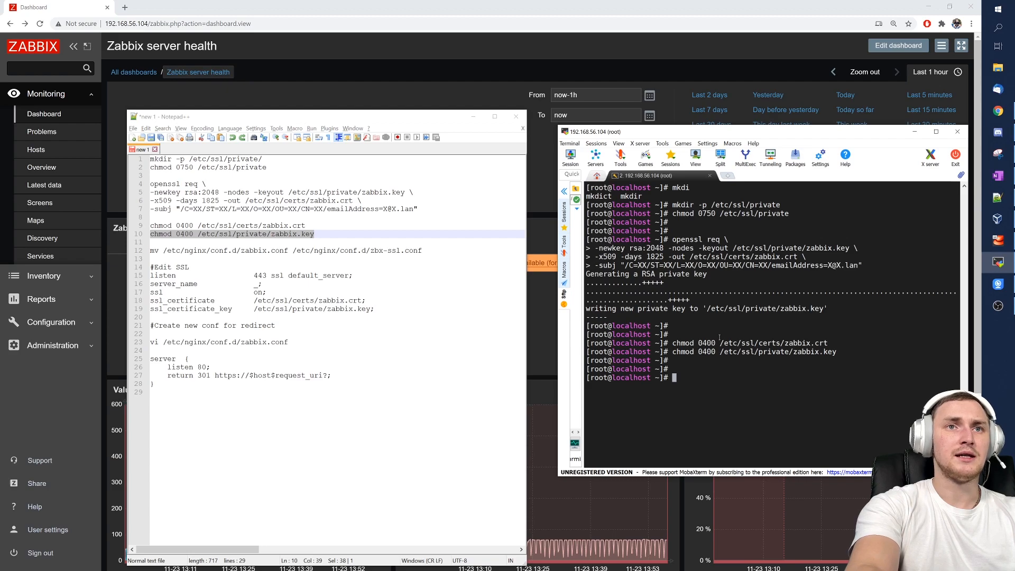
text(cd /etc/nginx/conf.d/)
text(l)
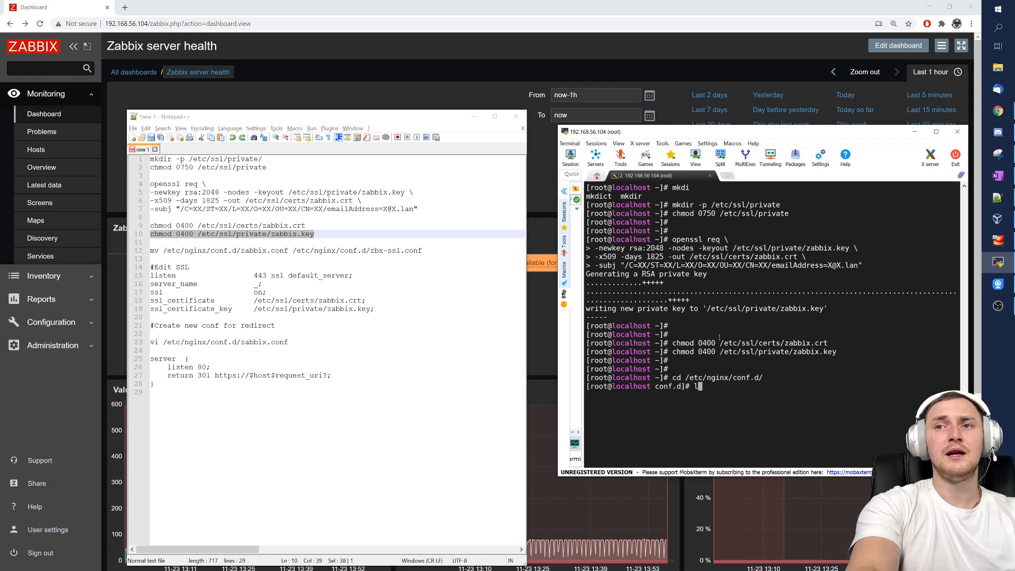
key(Return)
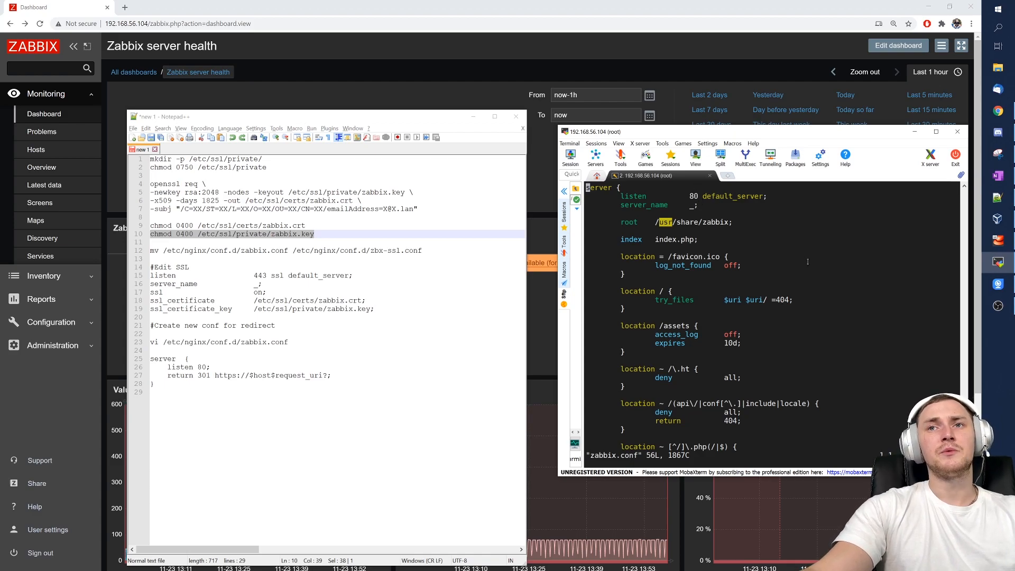
Scroll through zabbix.conf's port-80 server block and PHP fastcgi settings, then back to the top.
scroll(down, 3)
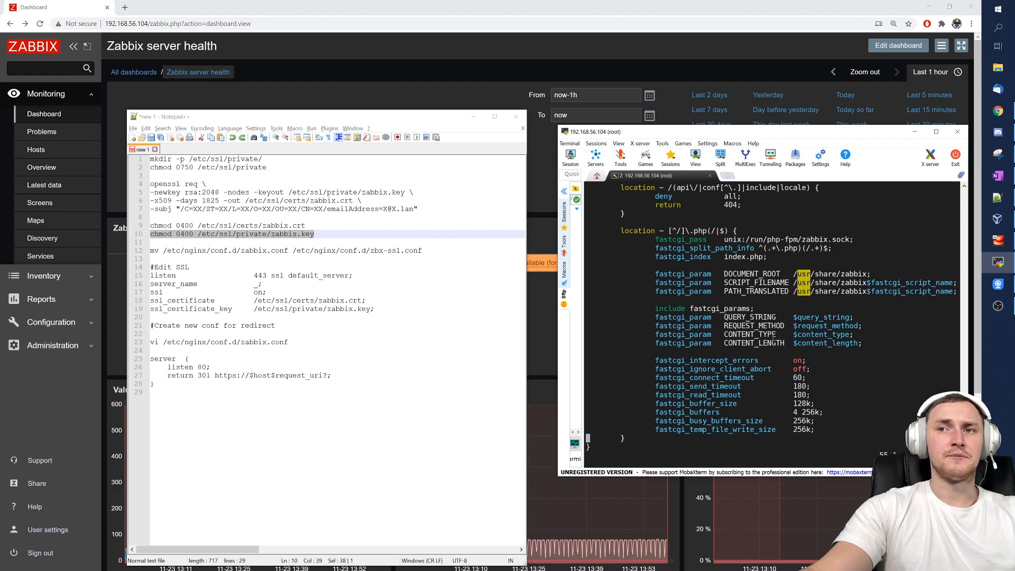
scroll(up, 3)
text(:q)
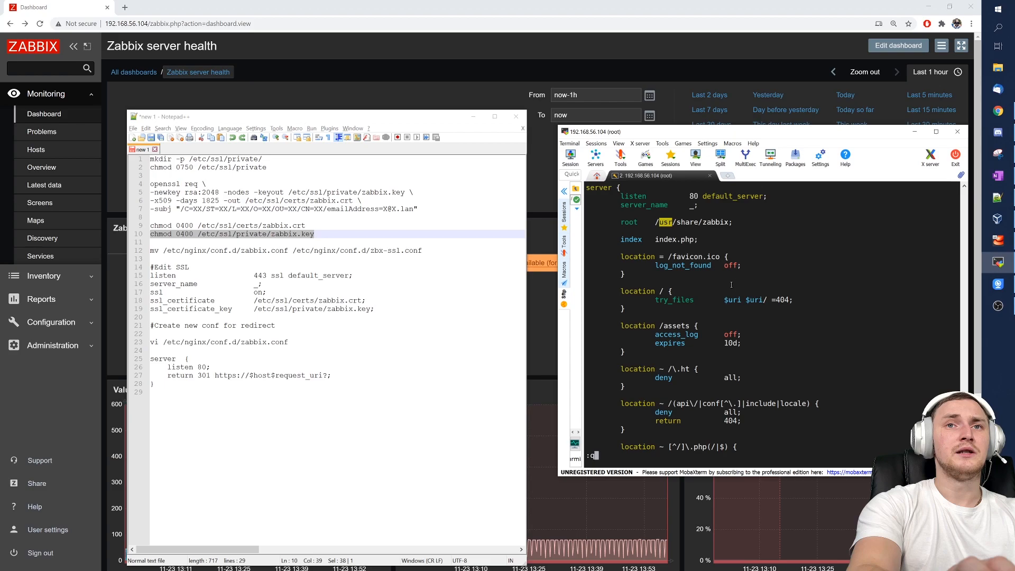
Rename zabbix.conf to zabbix-ssl.conf with mv and list conf.d to confirm.
key(Return)
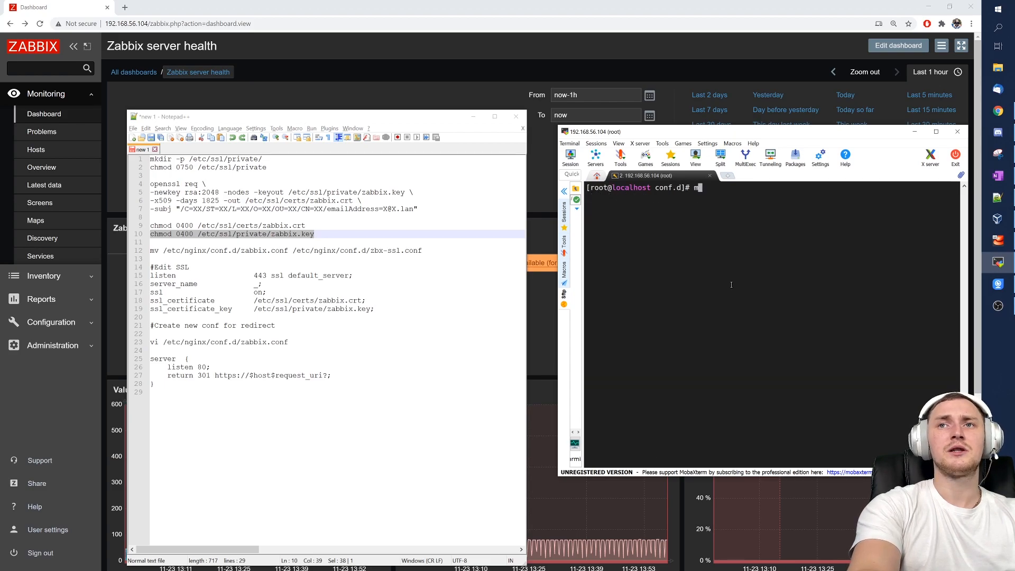
text(v zabbix.conf za)
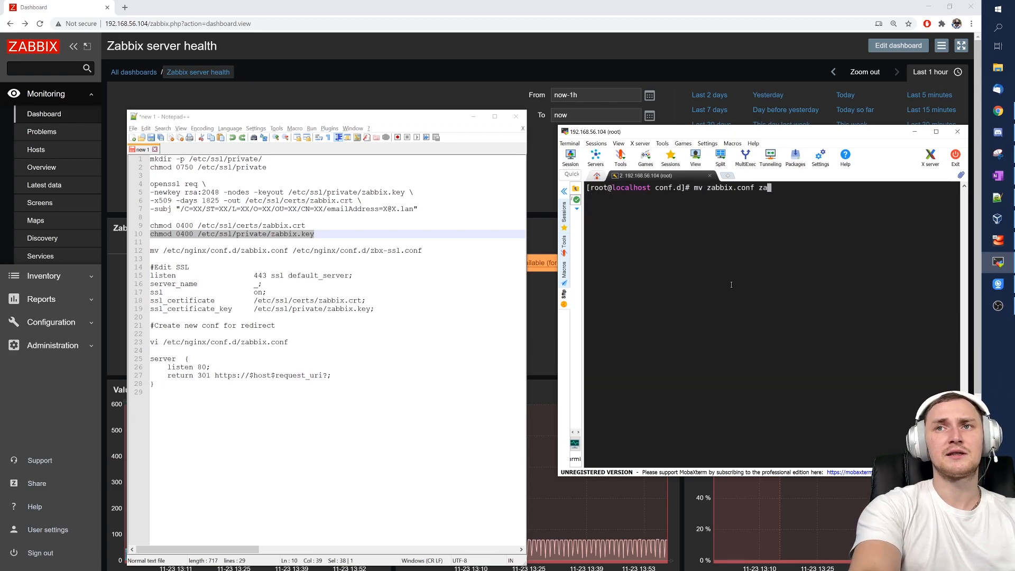
text(bbix)
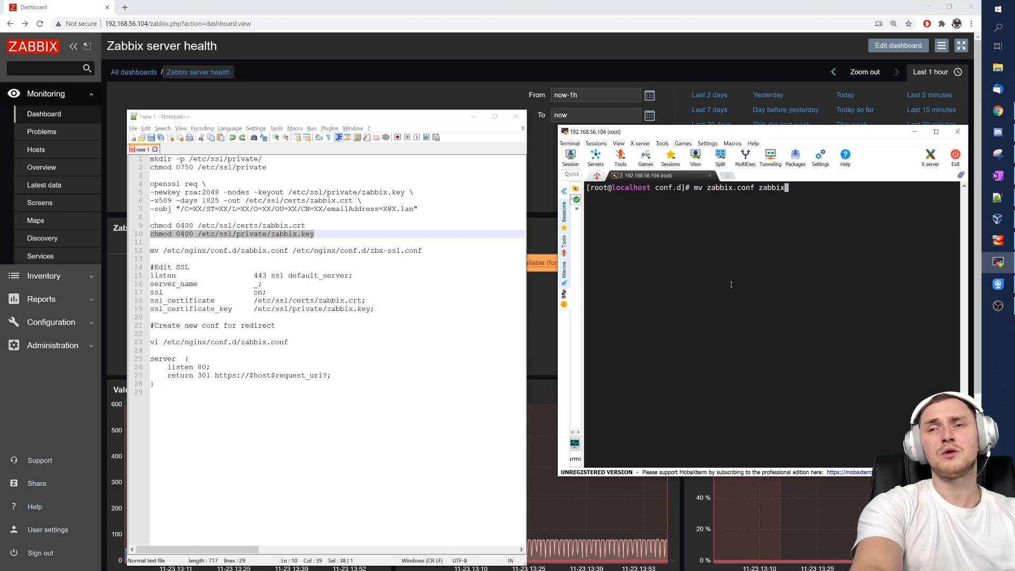
text(-ssl)
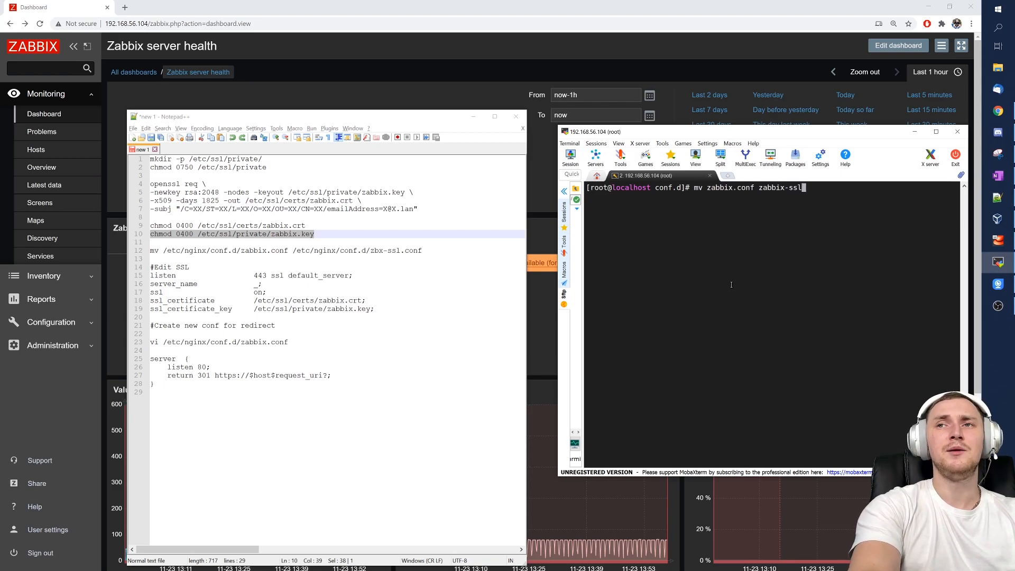
text(.conf)
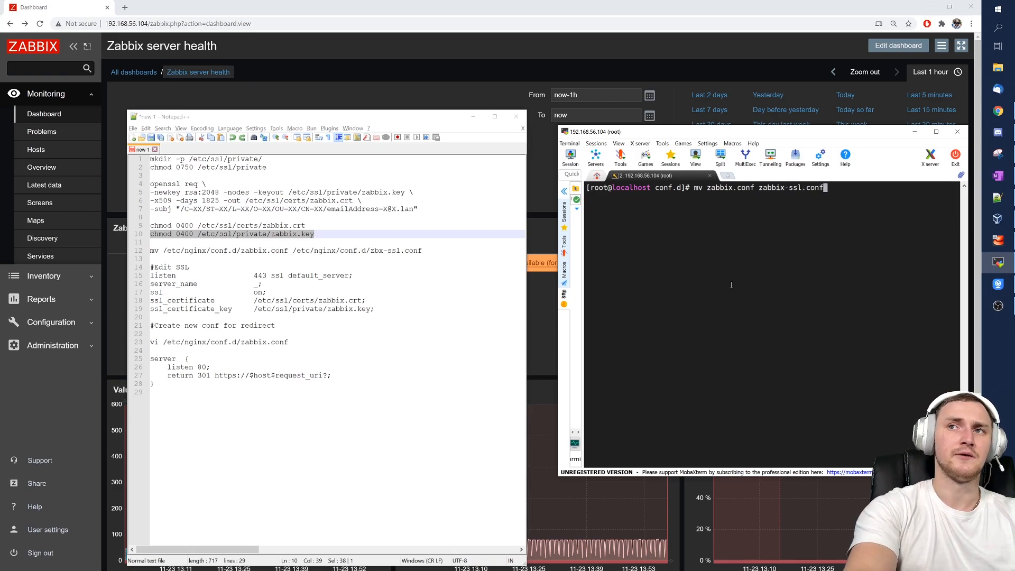
key(Return)
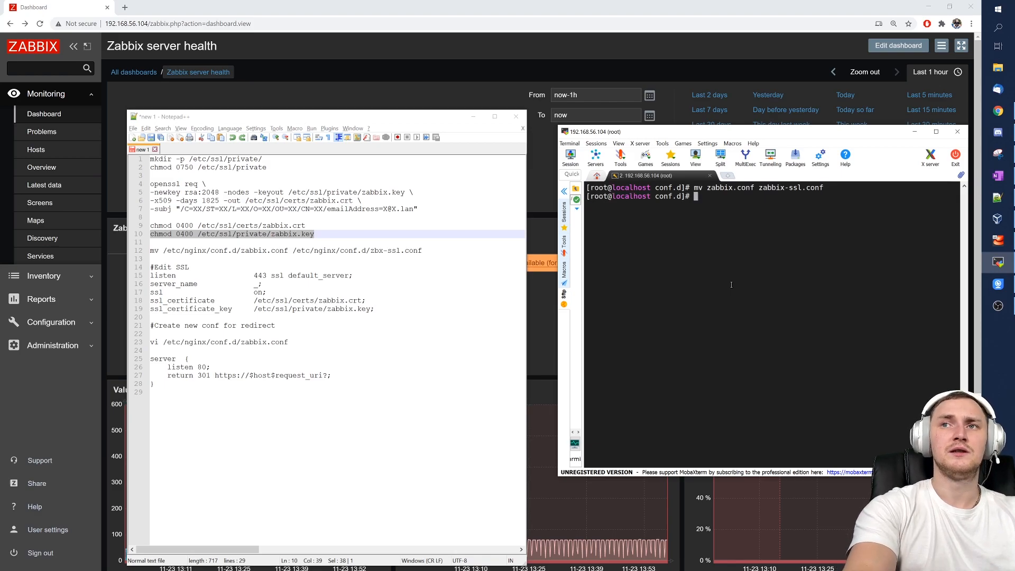
key(Return)
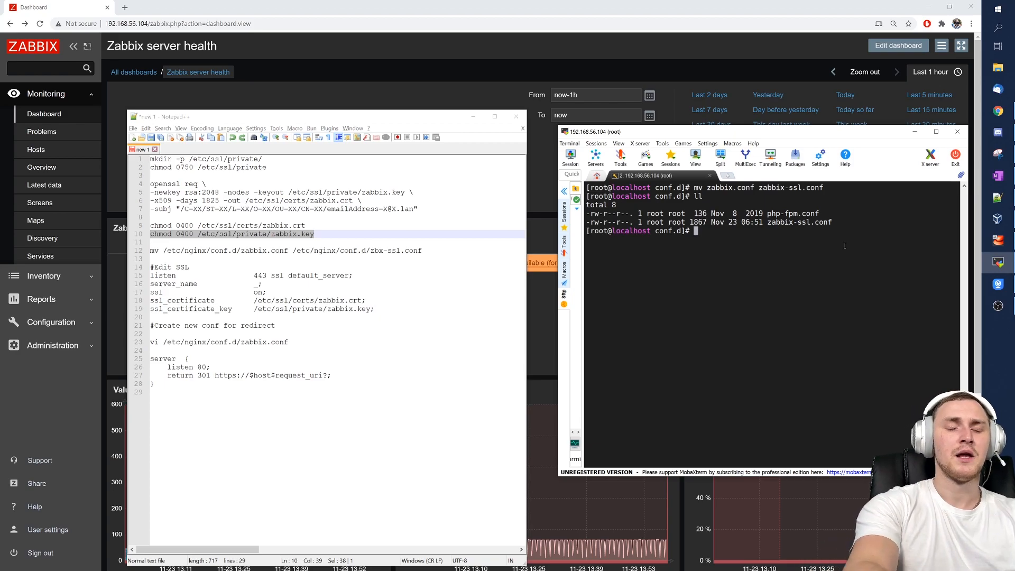
Open zabbix-ssl.conf in vim, change listen to 443 ssl, and add 'ssl on;'.
text(vim zabbix-ssl.conf)
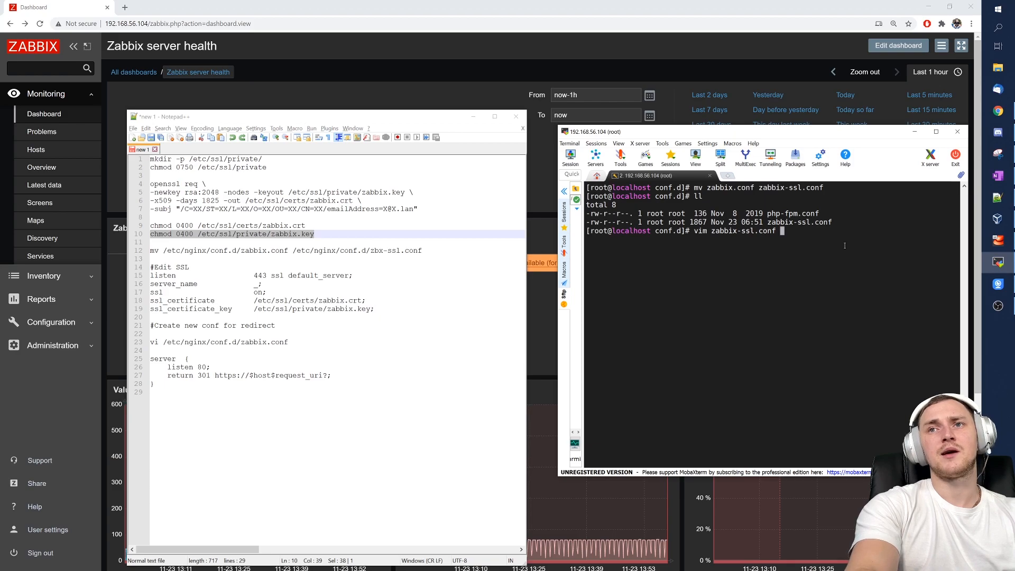
key(Return)
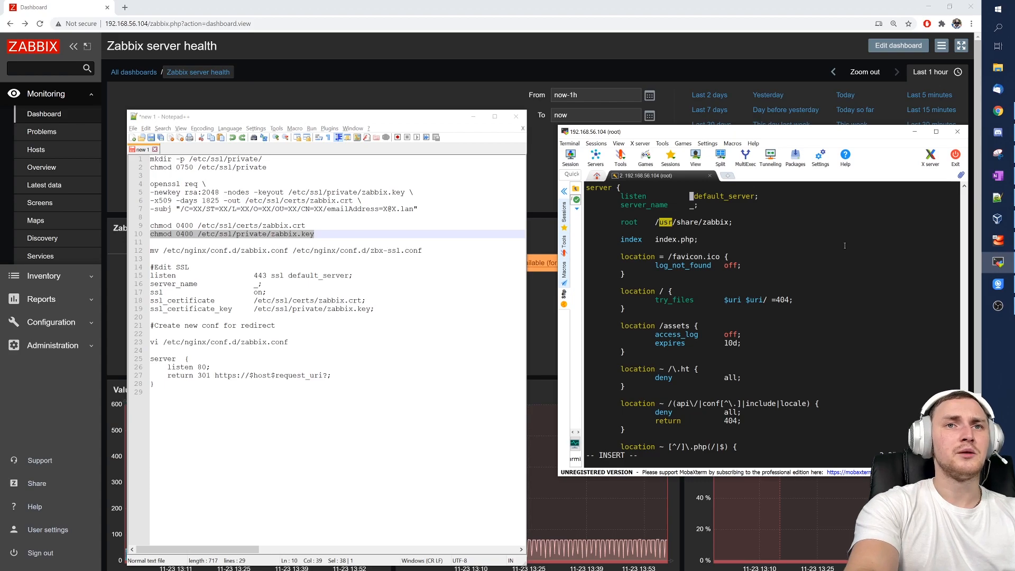
text(443)
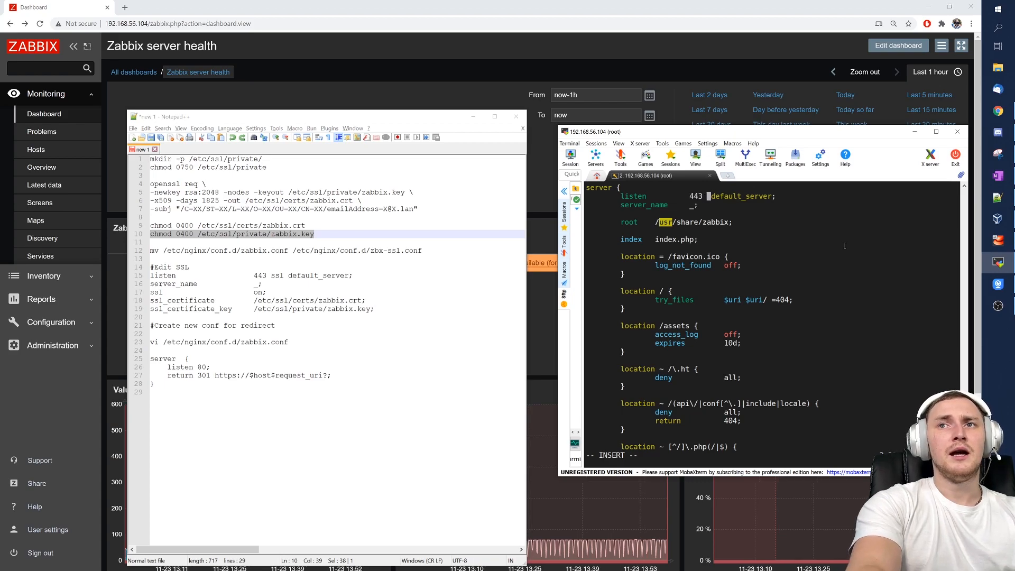
text(ssl)
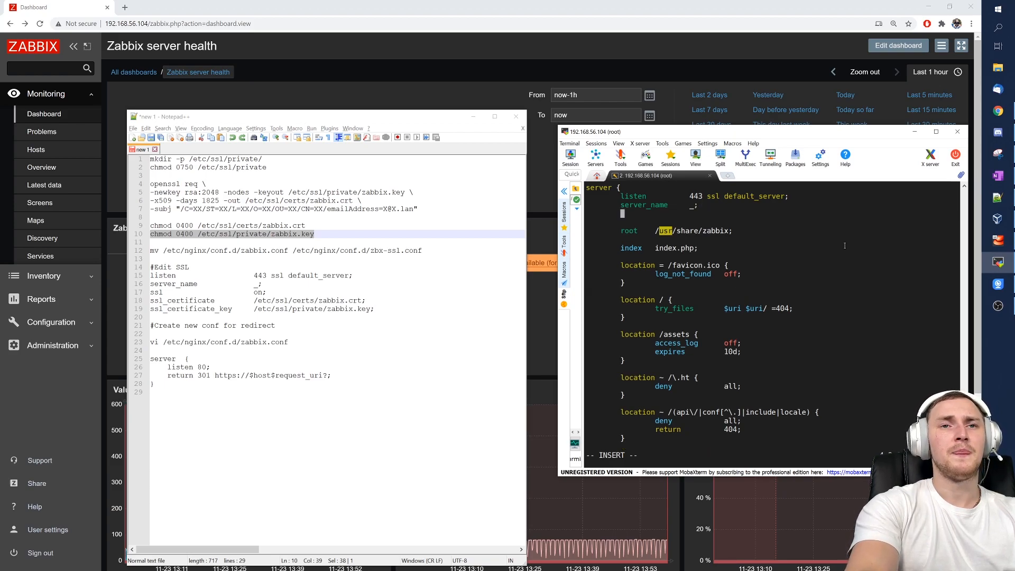
text(ssl)
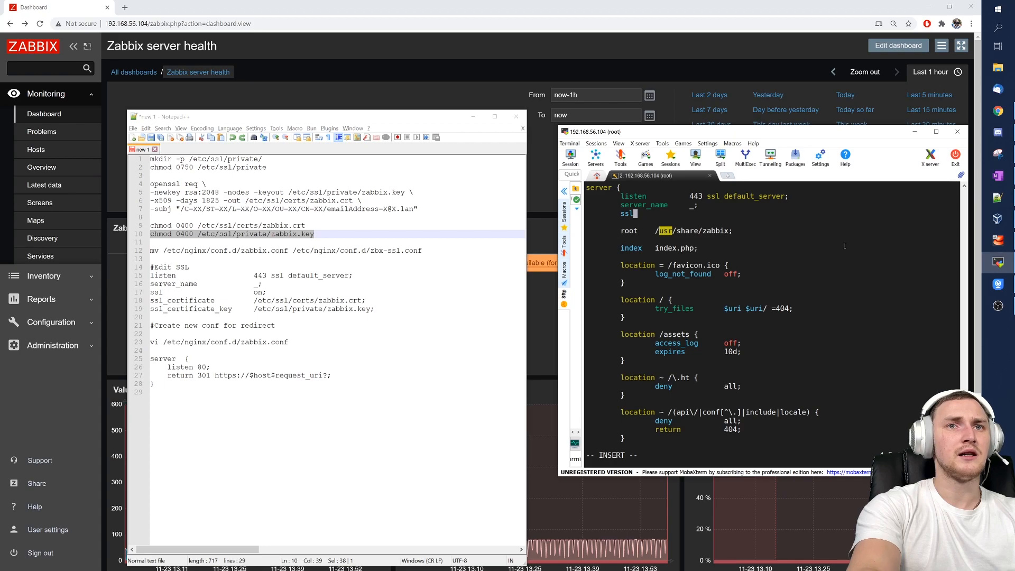
text(on;)
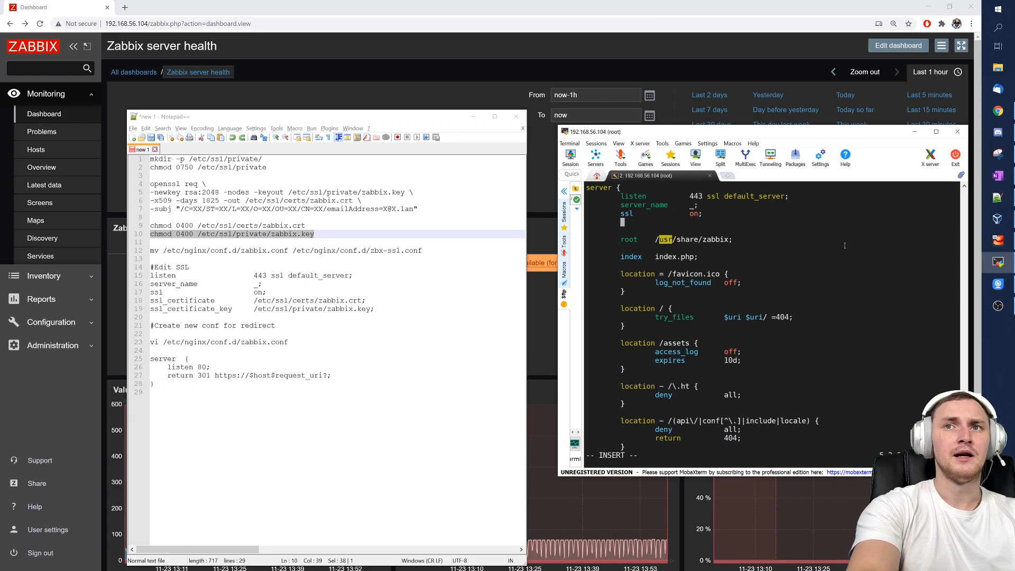
Add ssl_certificate /etc/ssl/certs/zabbix.crt and the ssl_certificate_key path, then save with :wq.
text(ssl_cer)
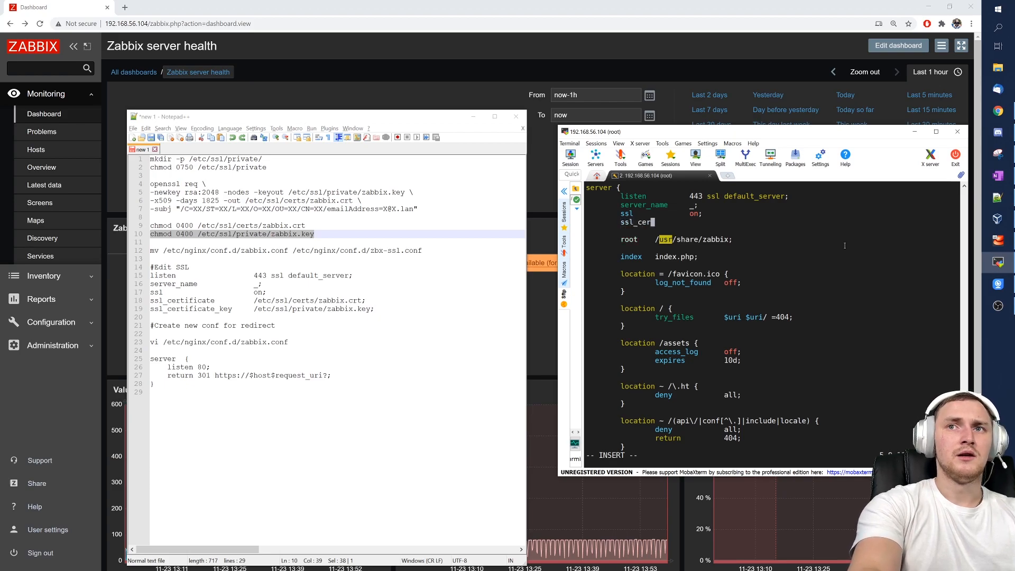
text(tificate)
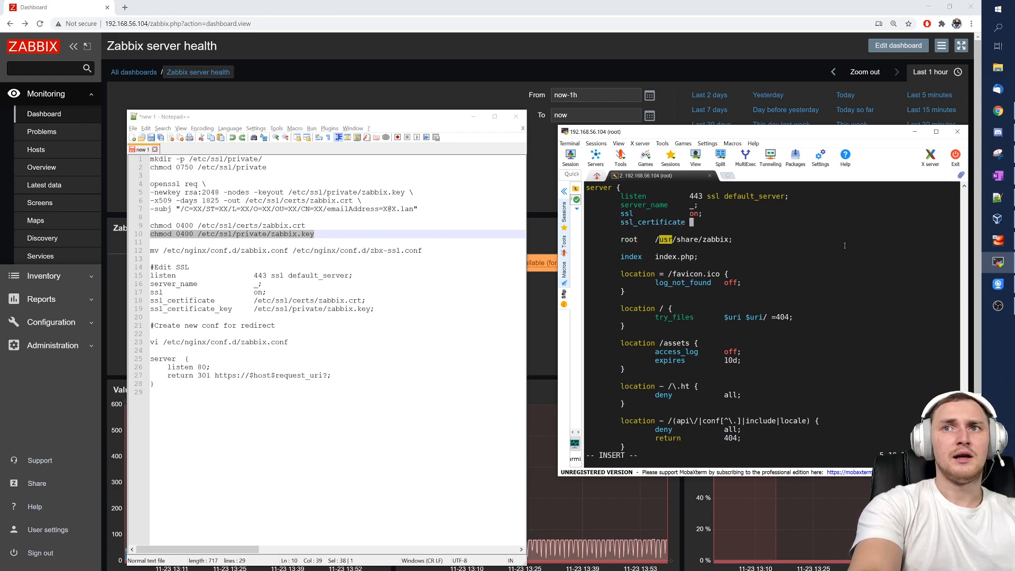
text(/etc/ss)
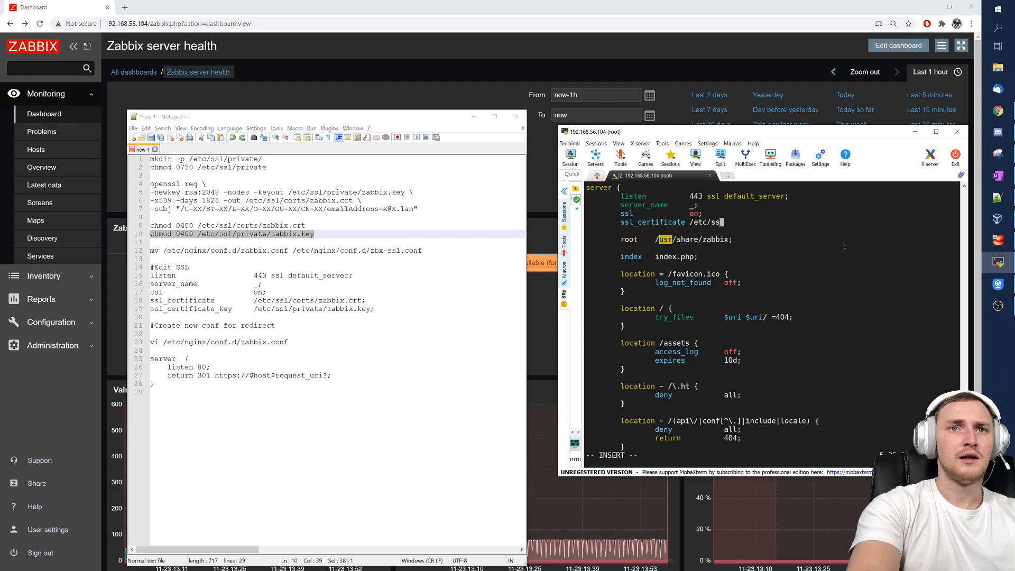
text(certs)
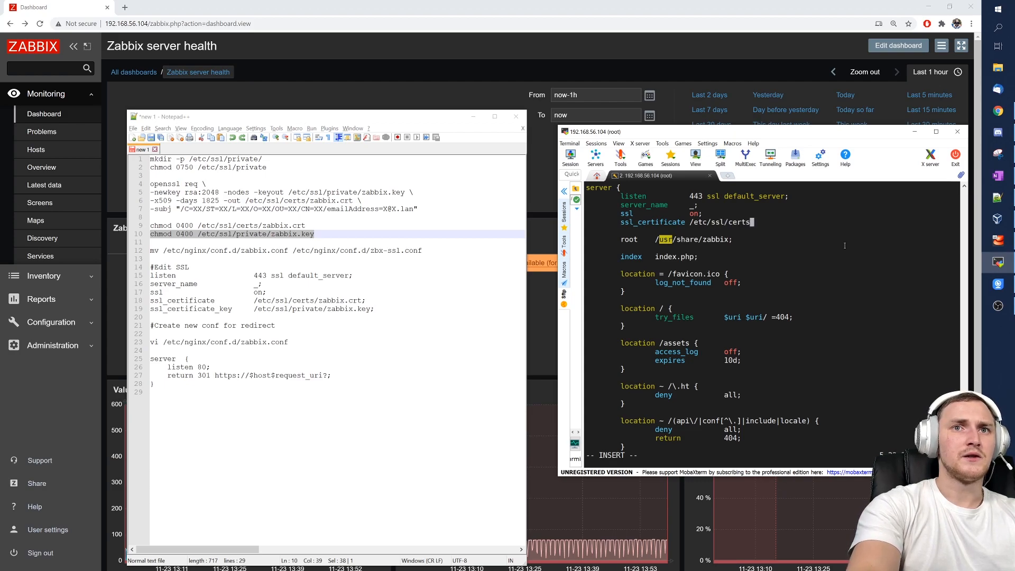
text(zabbix.cr)
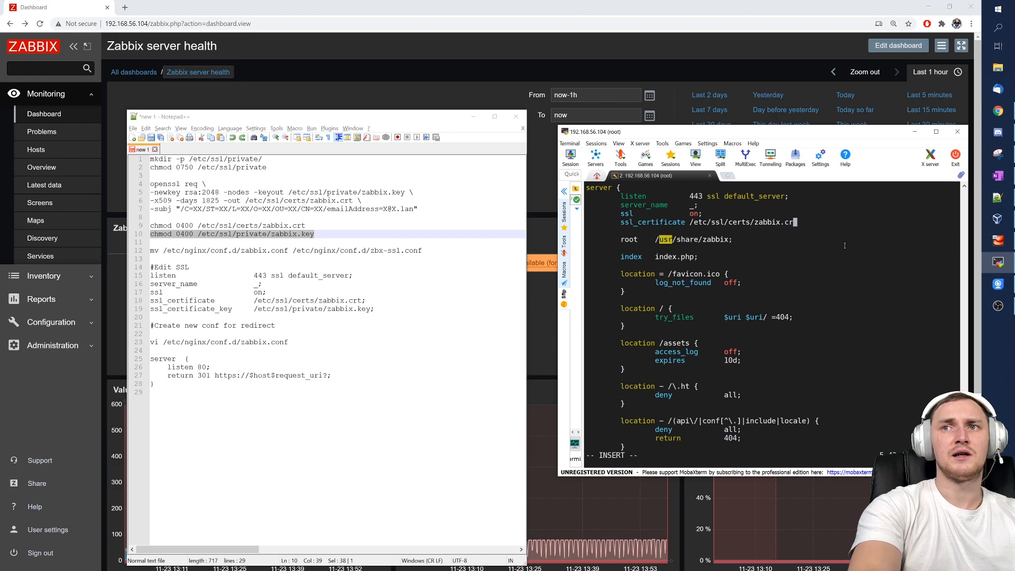
text(t;)
text(ssl_certificate_)
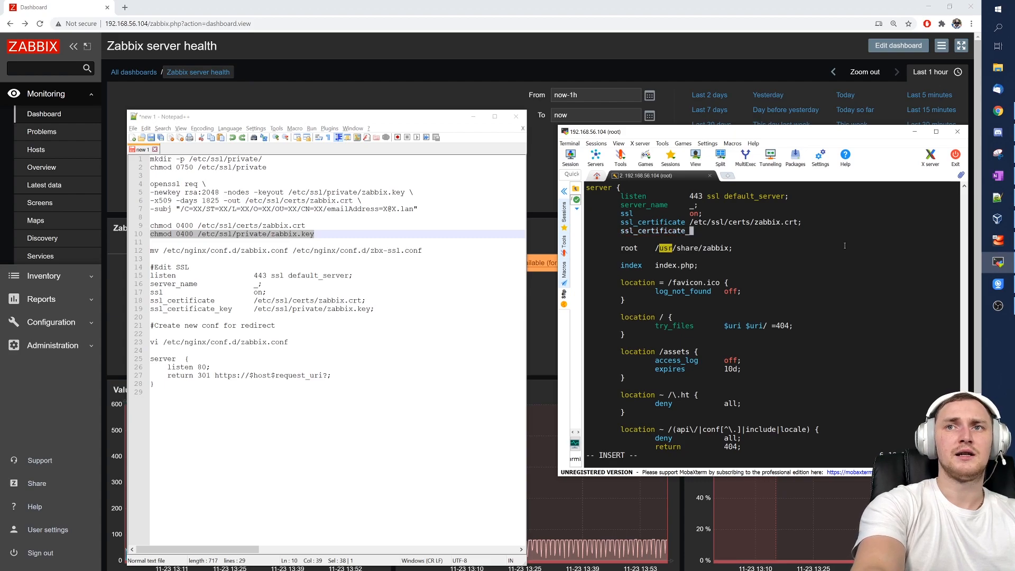
text(/etc)
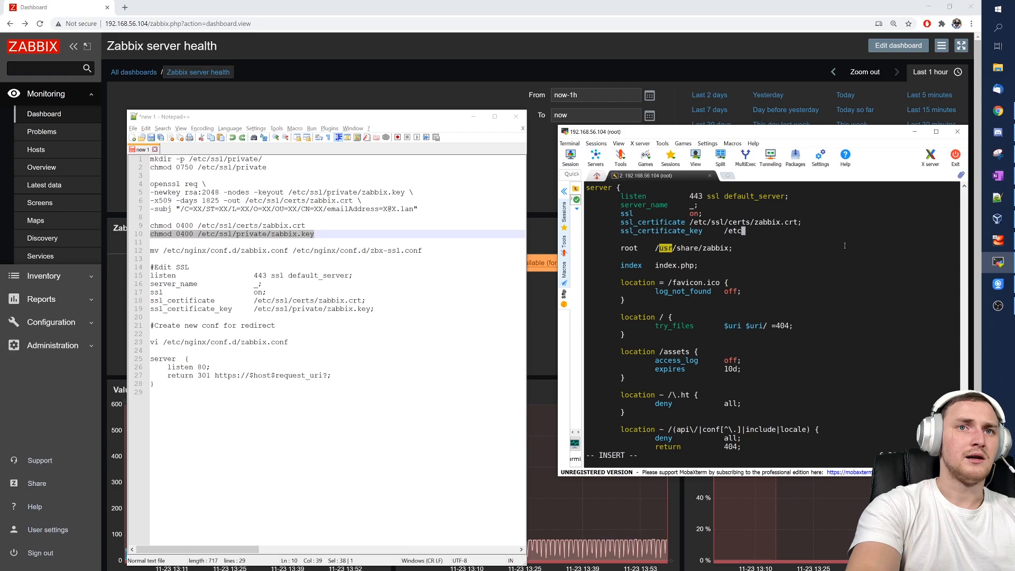
text(/ssl/private/zabbix.key)
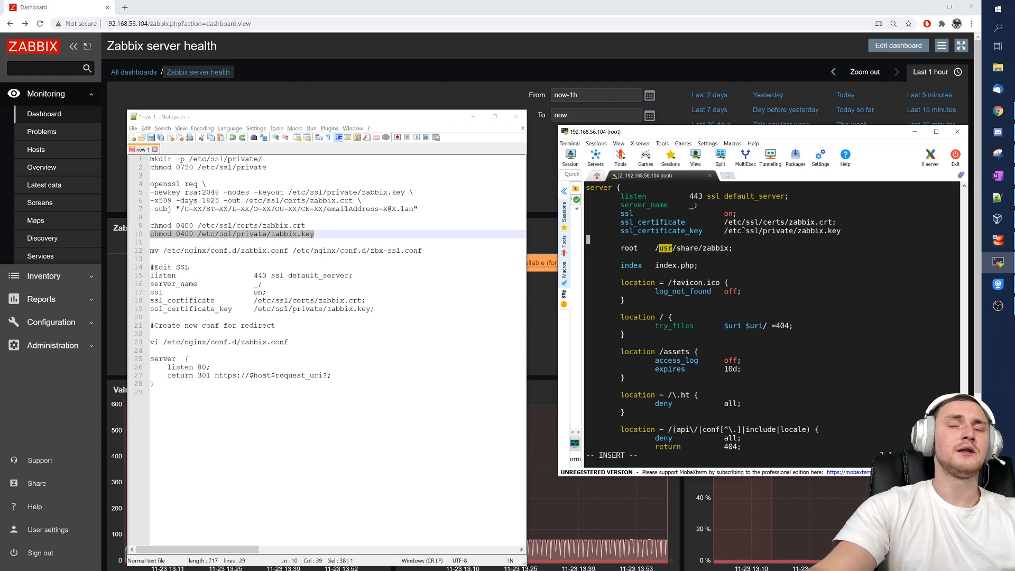
text(:wq)
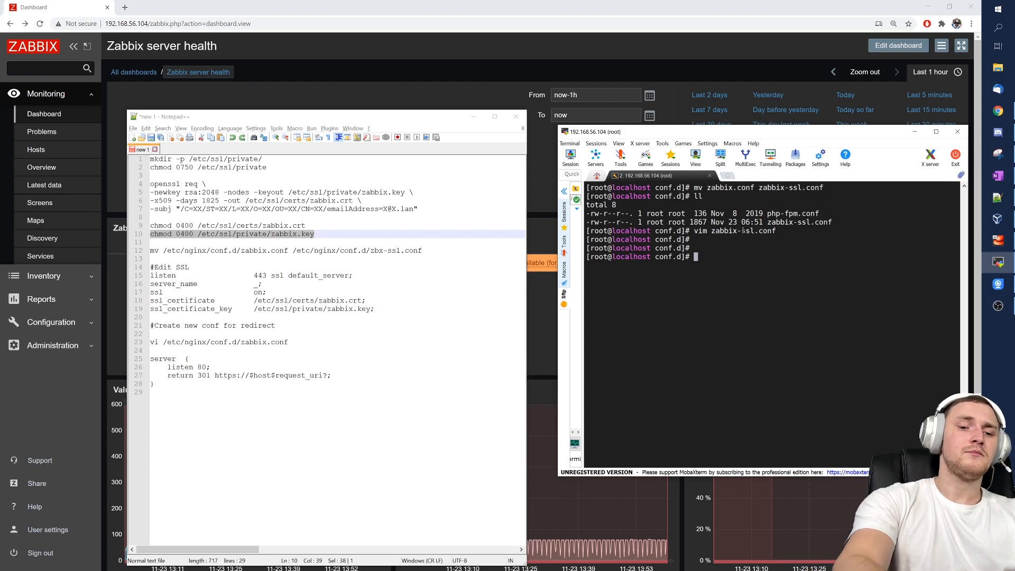
text(vim)
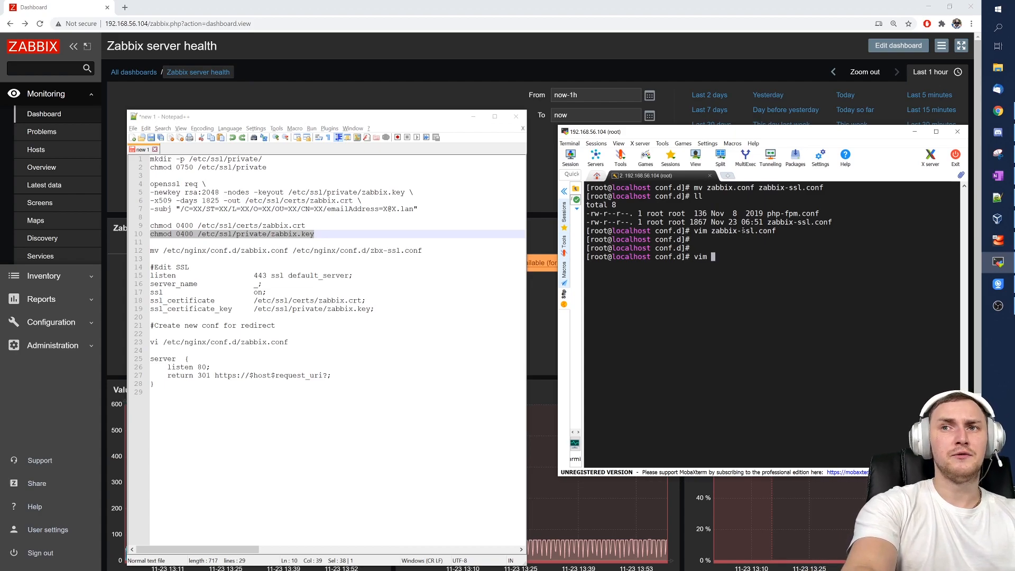
text(zabbix.conf)
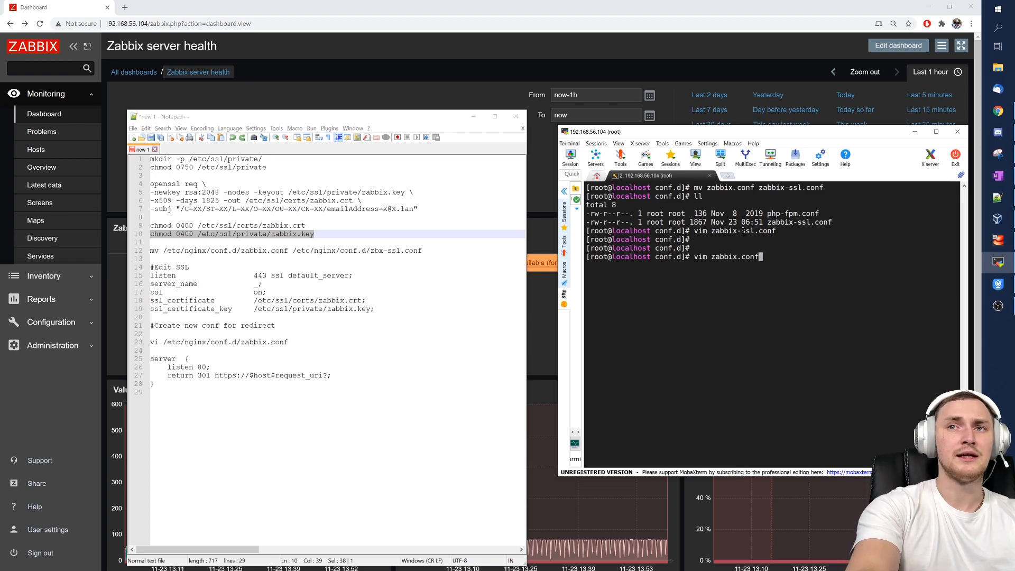
key(Return)
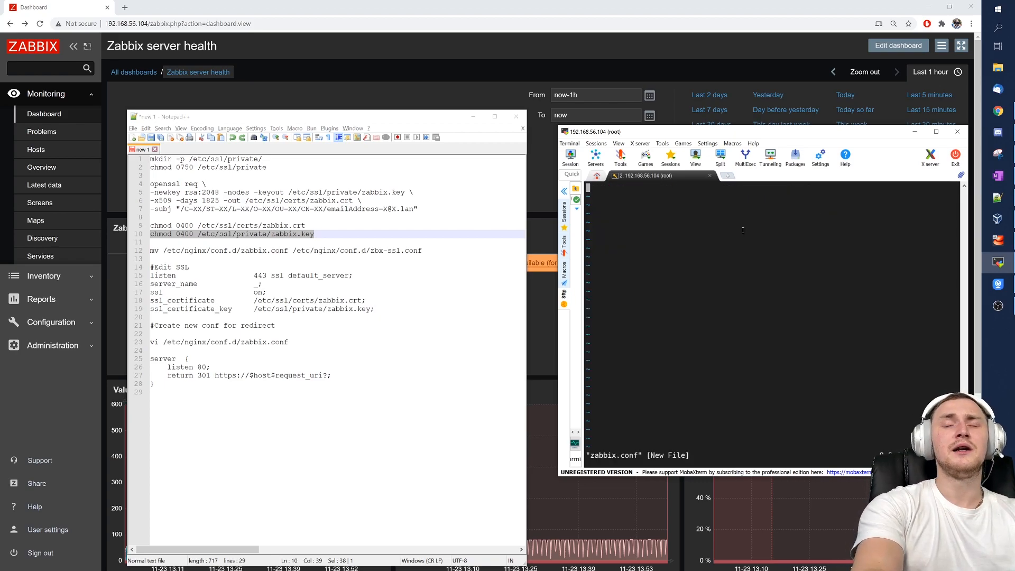
text(server  {)
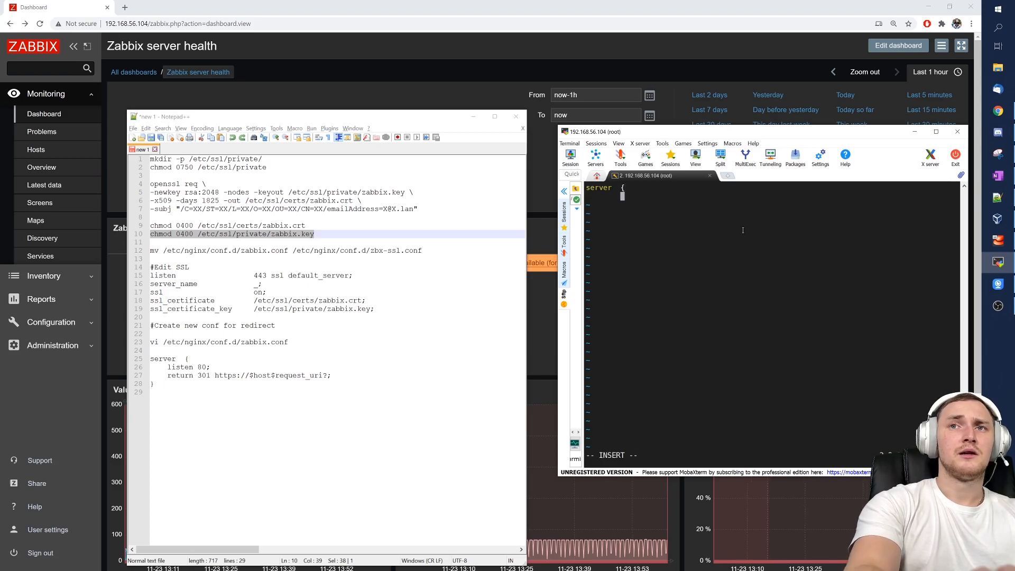
text(listen)
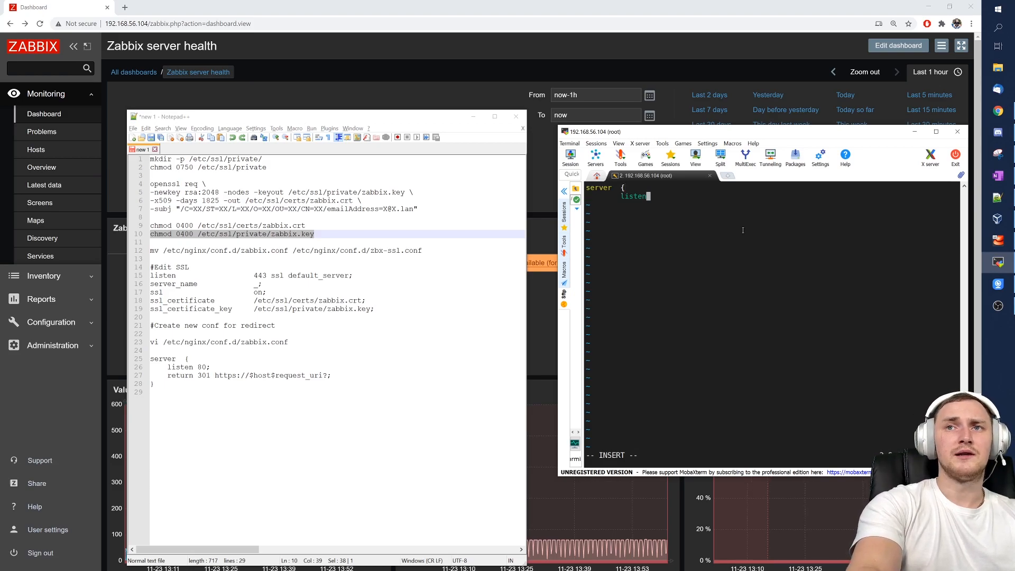
text(80;)
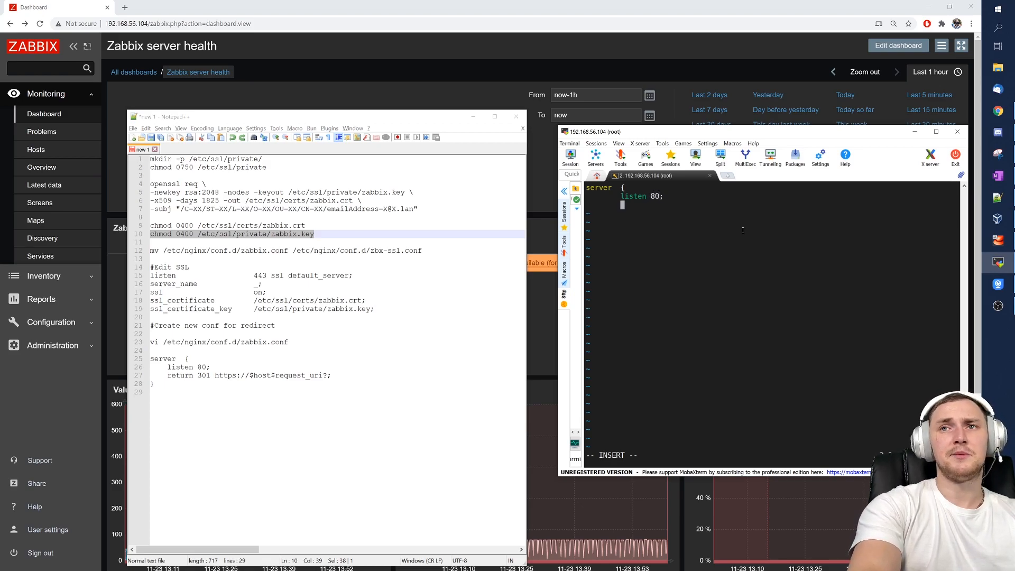
text(return 301)
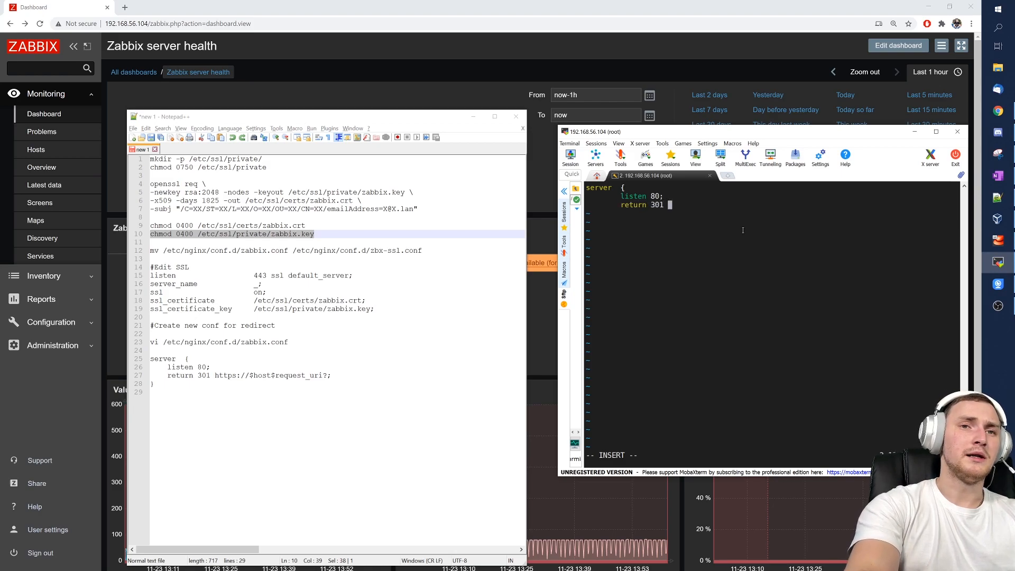
text(https)
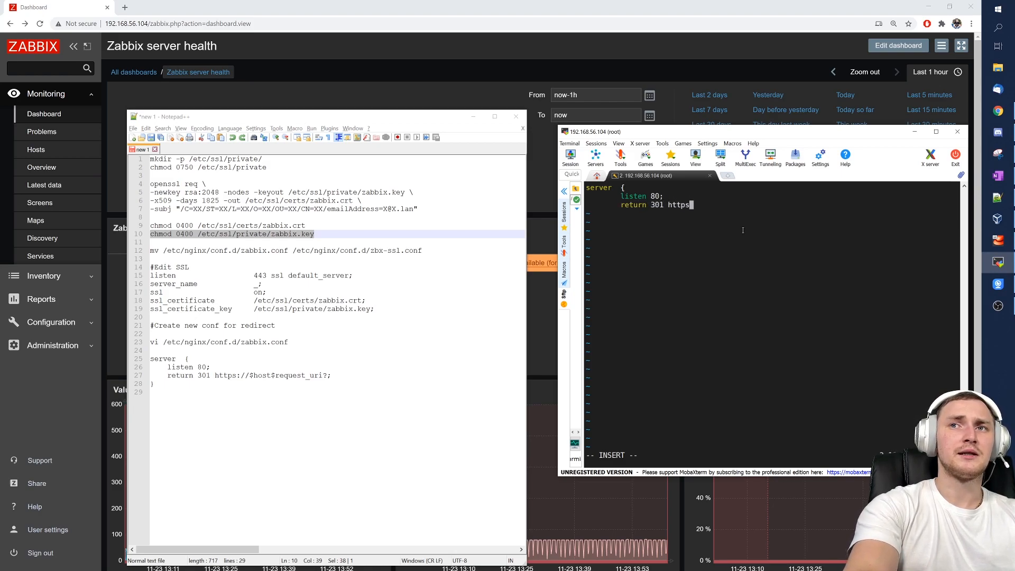
text(://$host)
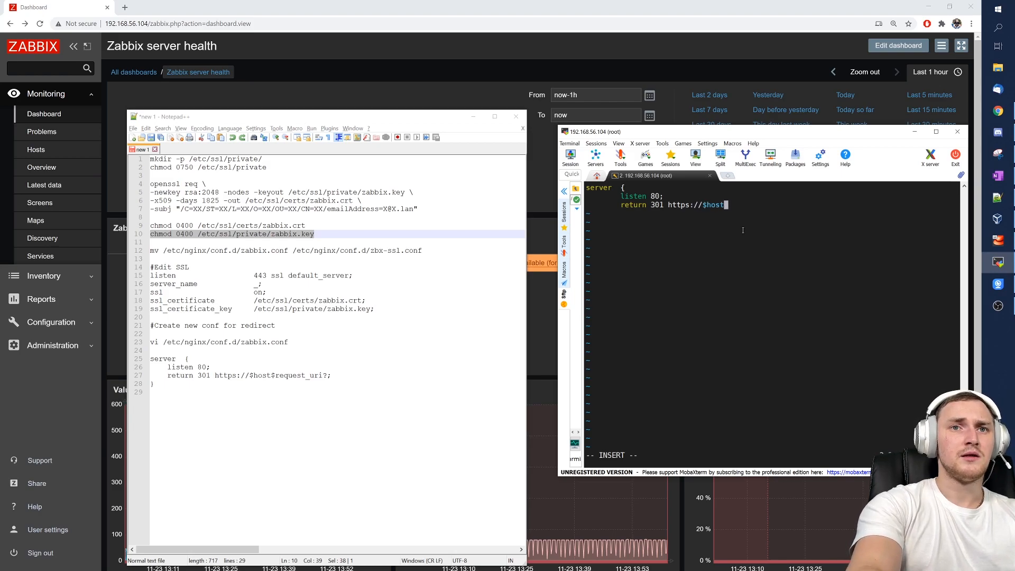
text(request)
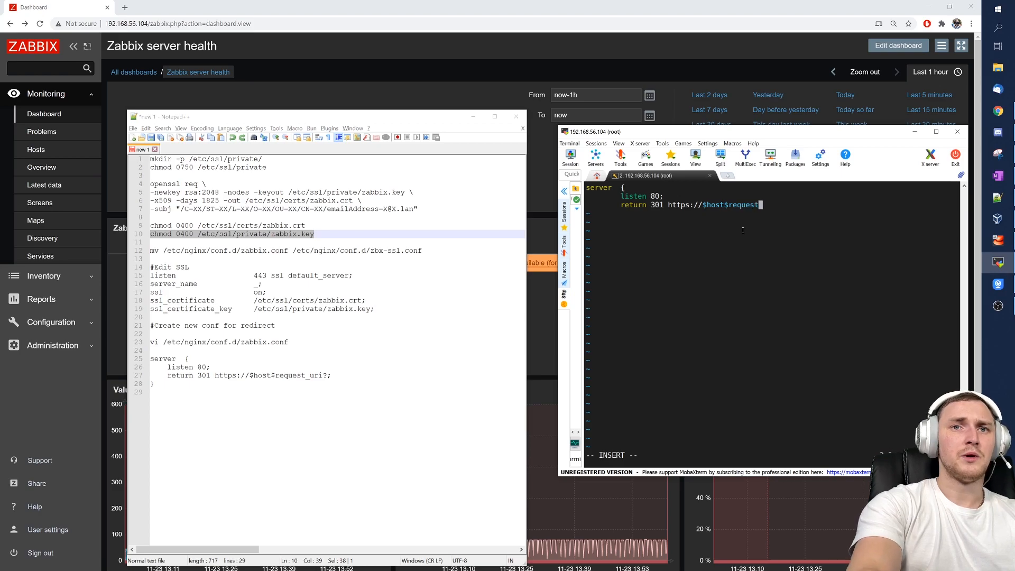
text(_uri?)
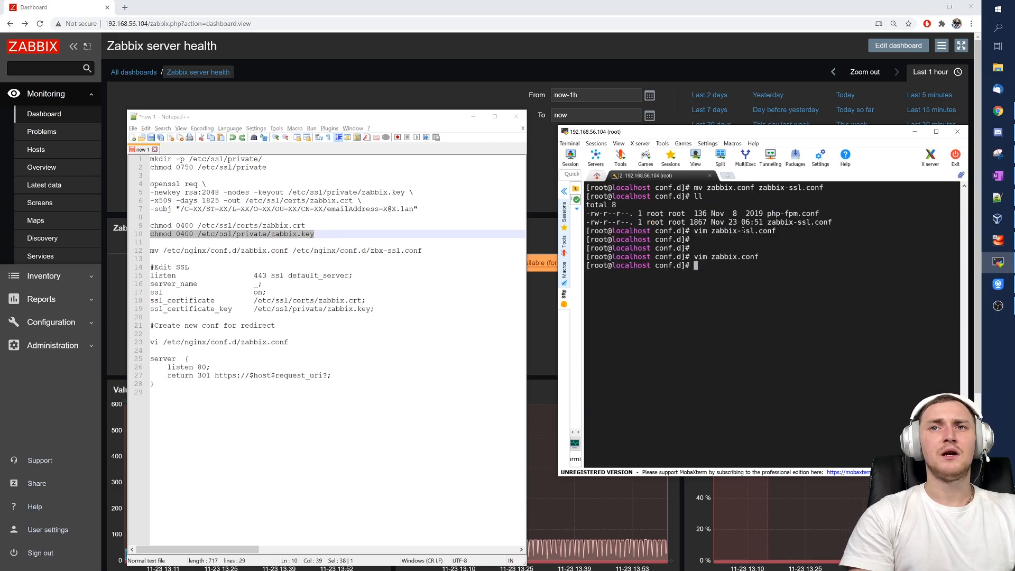
Restart nginx and read journalctl -xe showing the ssl_certificate_key argument error.
text(systemctl restart ngi)
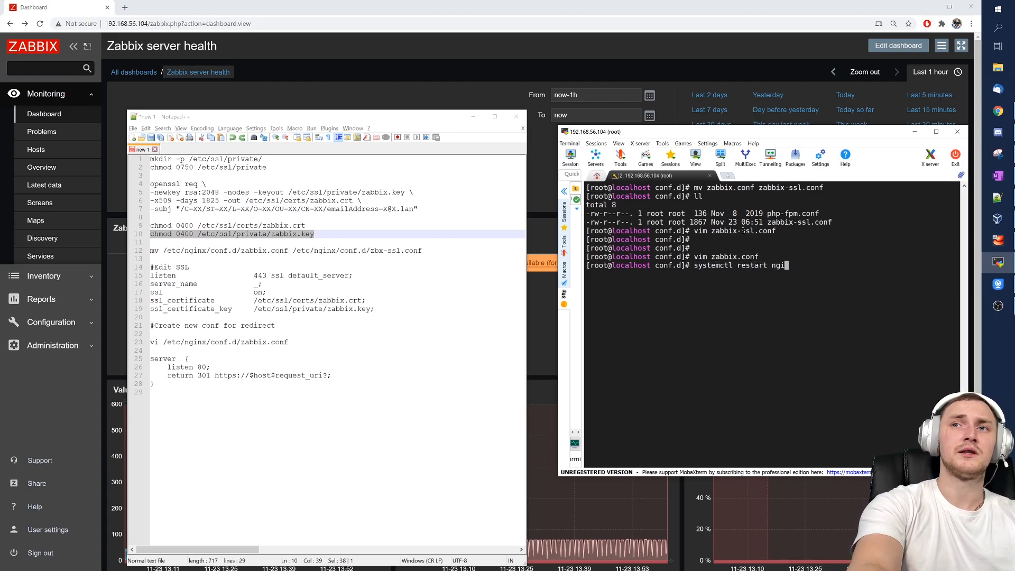
text(nx)
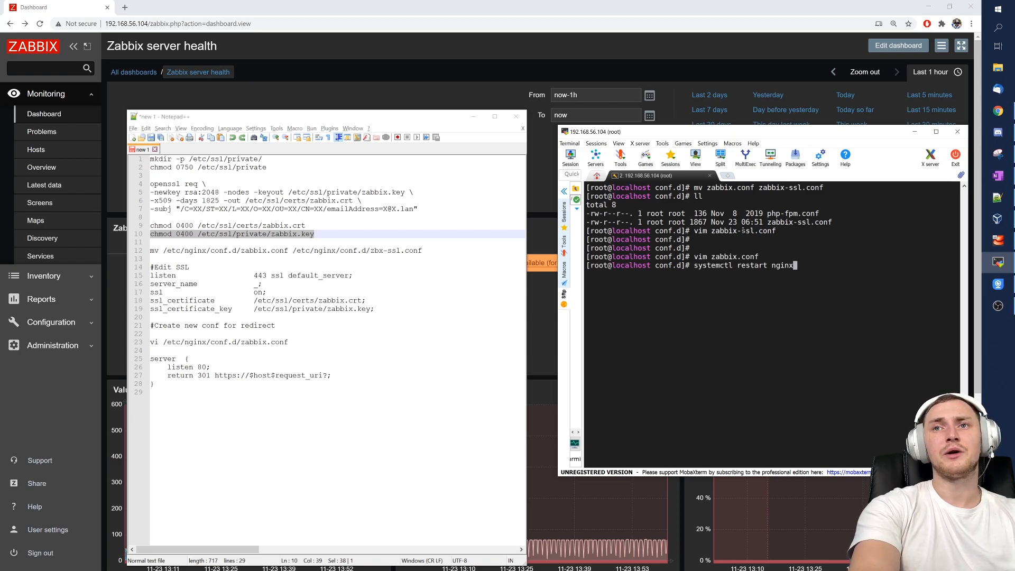
key(Return)
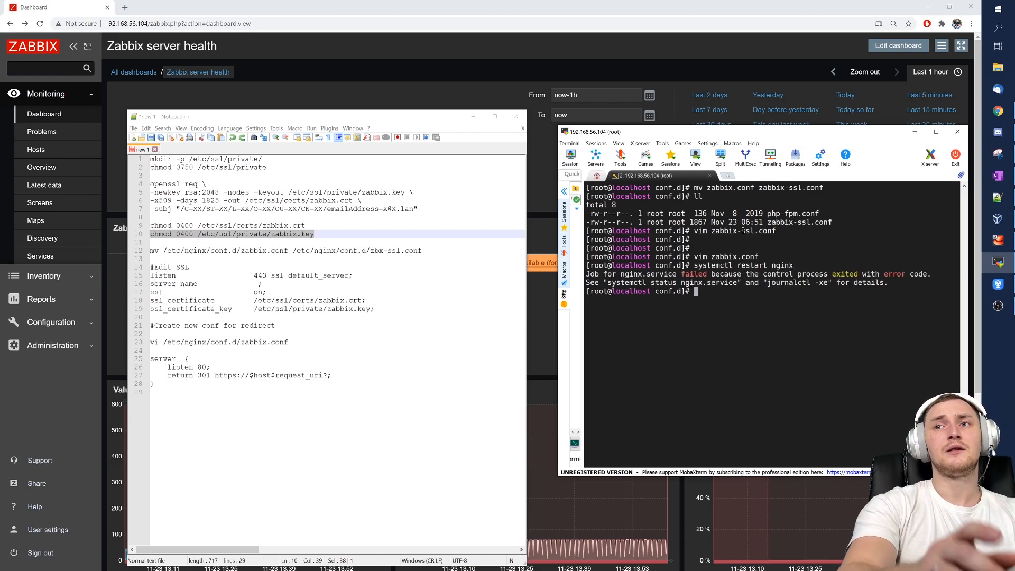
text(jou)
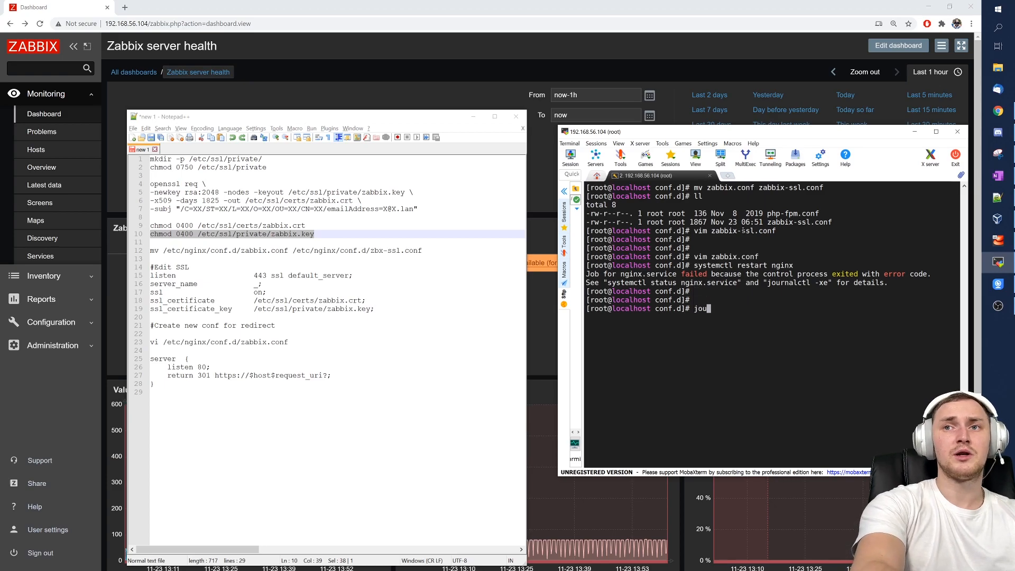
key(Return)
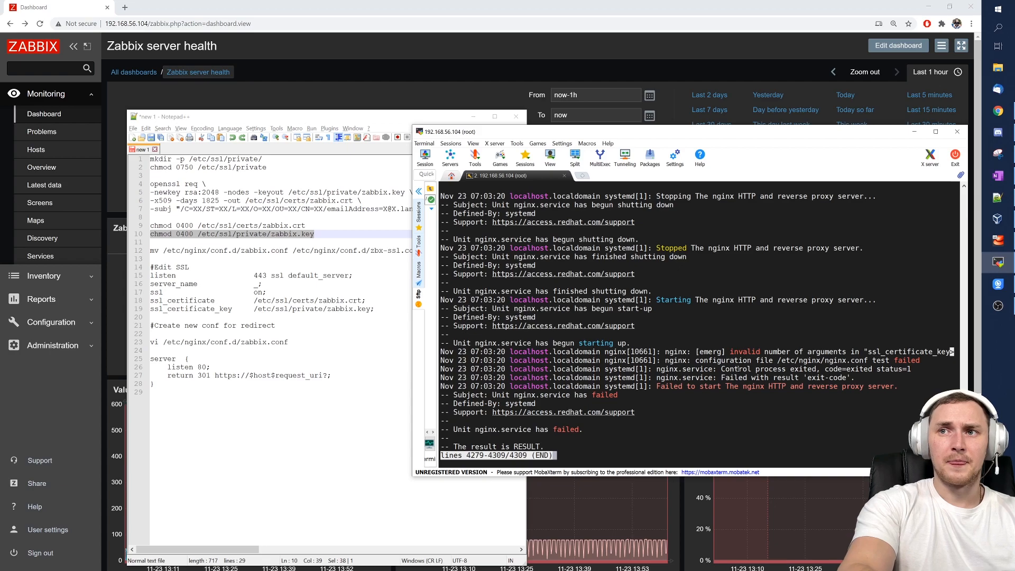
Exit the journal, correct ssl_certificate_key in zabbix-ssl.conf, and run systemctl restart nginx.
key(q)
text(ll)
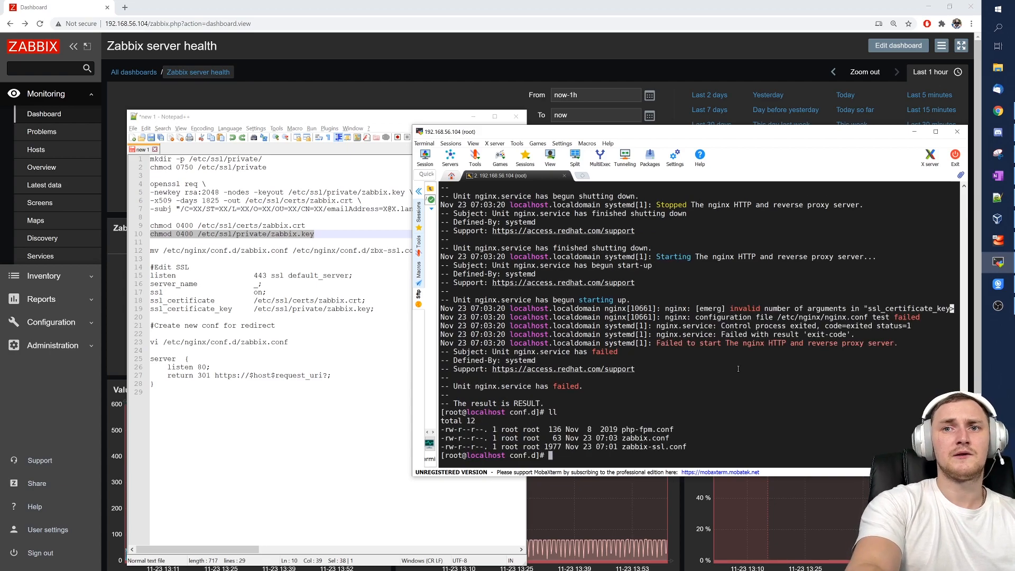
text(vim zabbix-ssl.conf)
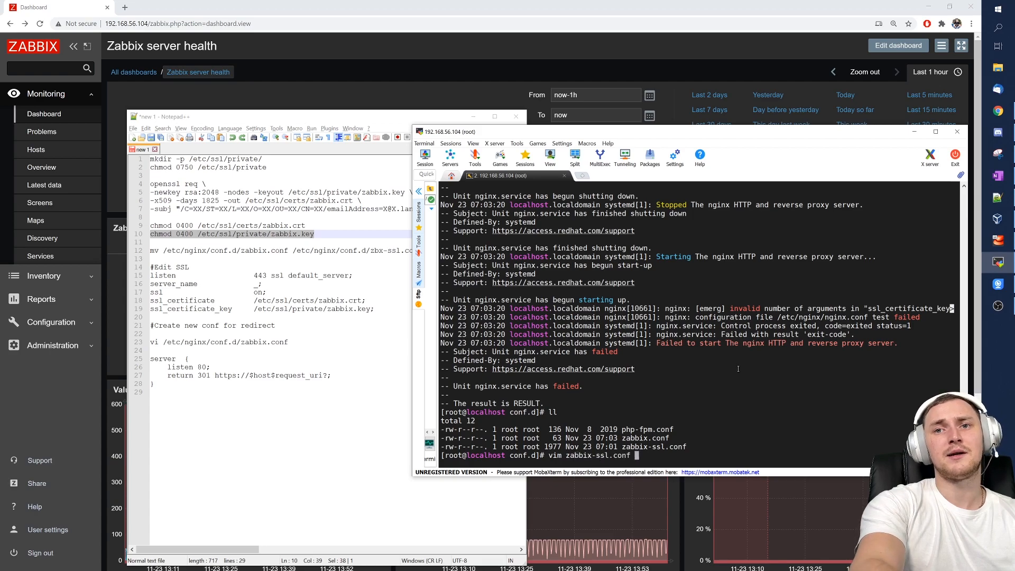
key(Return)
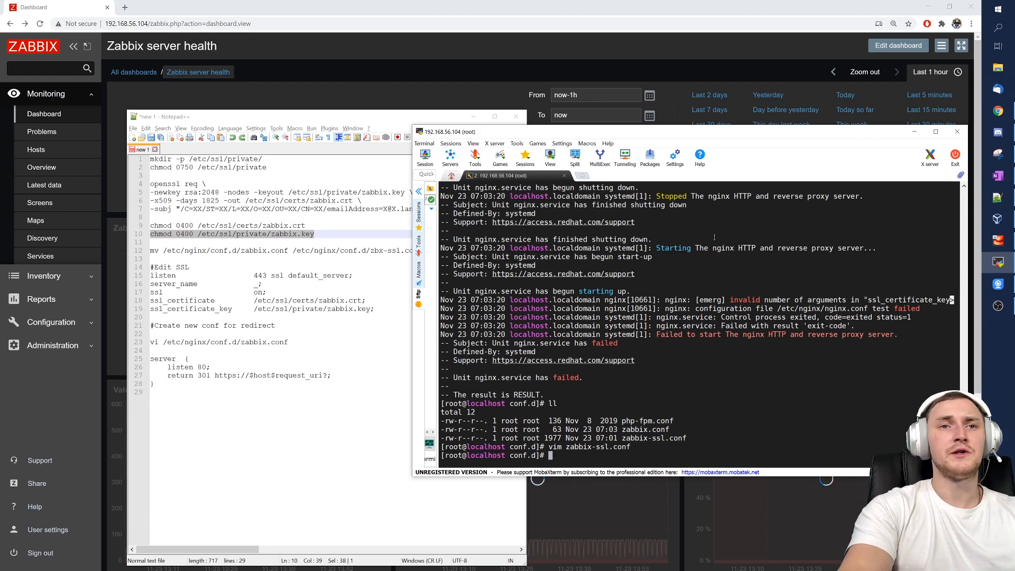
text(systemctl restart nginx)
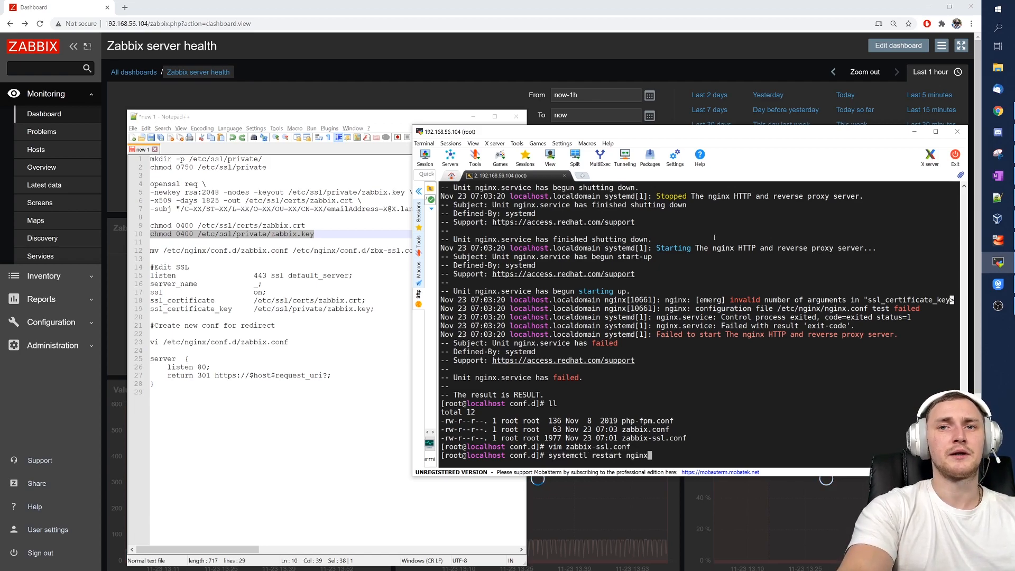
key(Return)
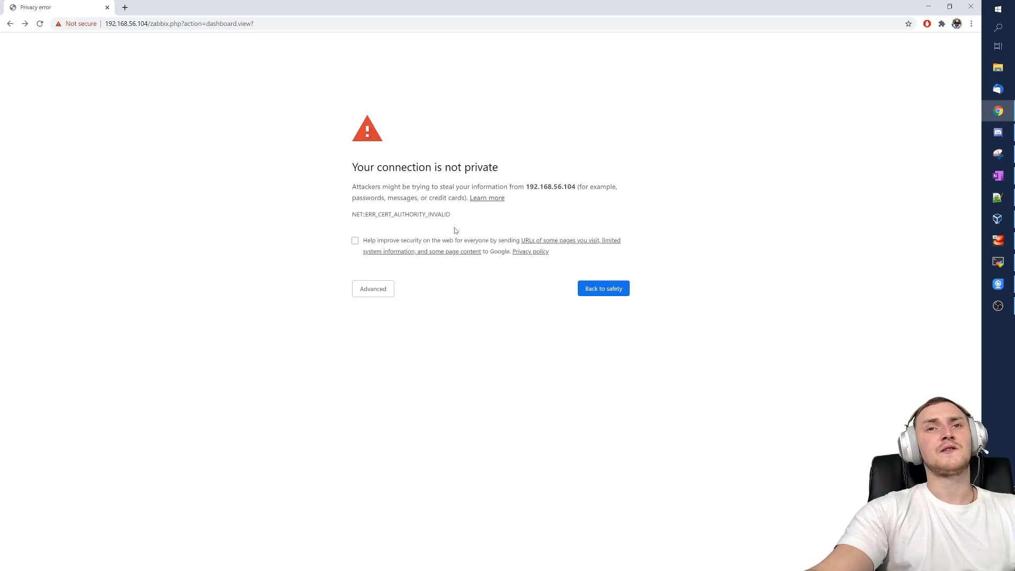
mouse_move(479, 196)
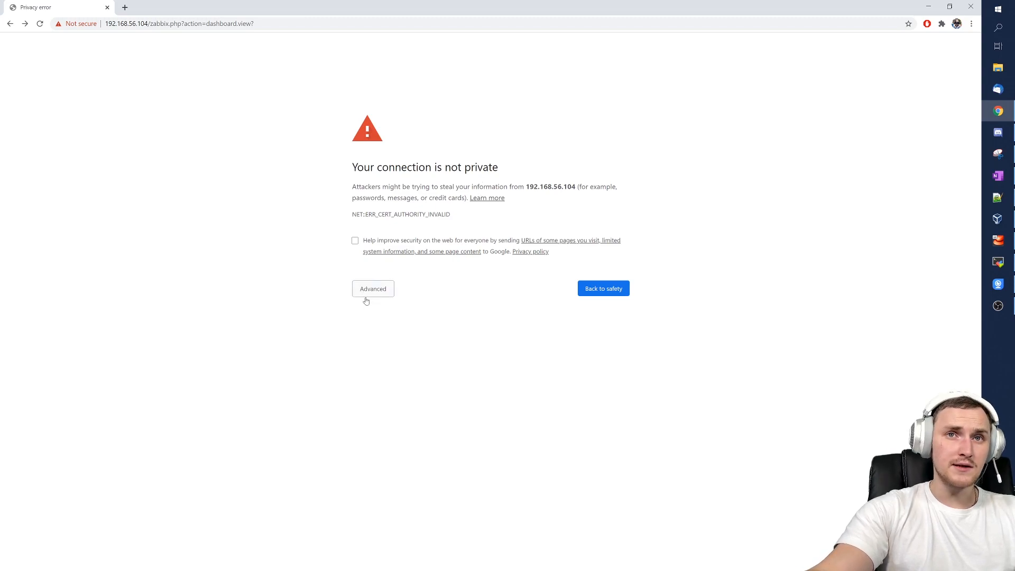
Proceed past Chrome's unsafe-certificate warning for 192.168.56.104 and retry loading the corrected dashboard address.
click(372, 288)
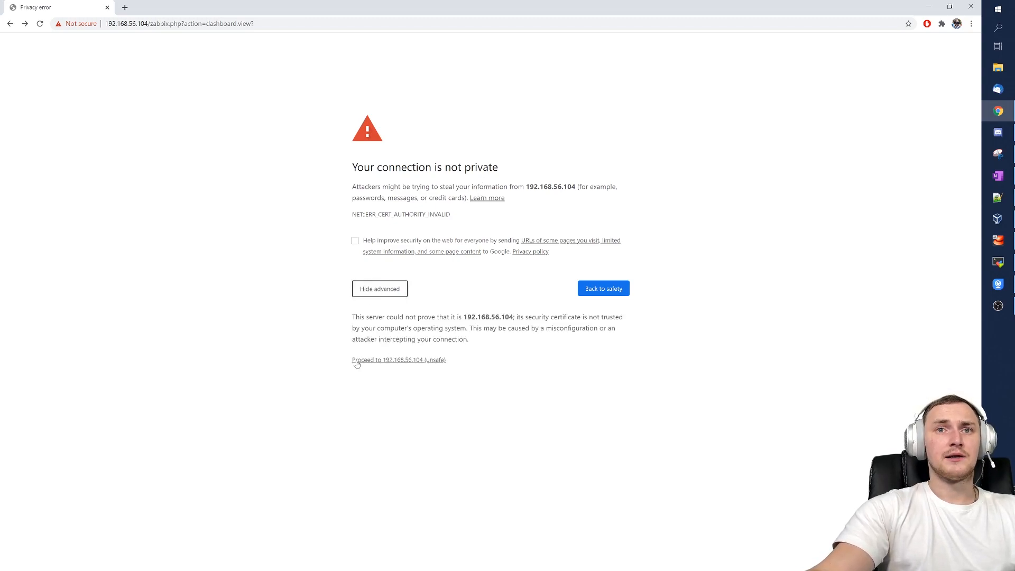
click(398, 360)
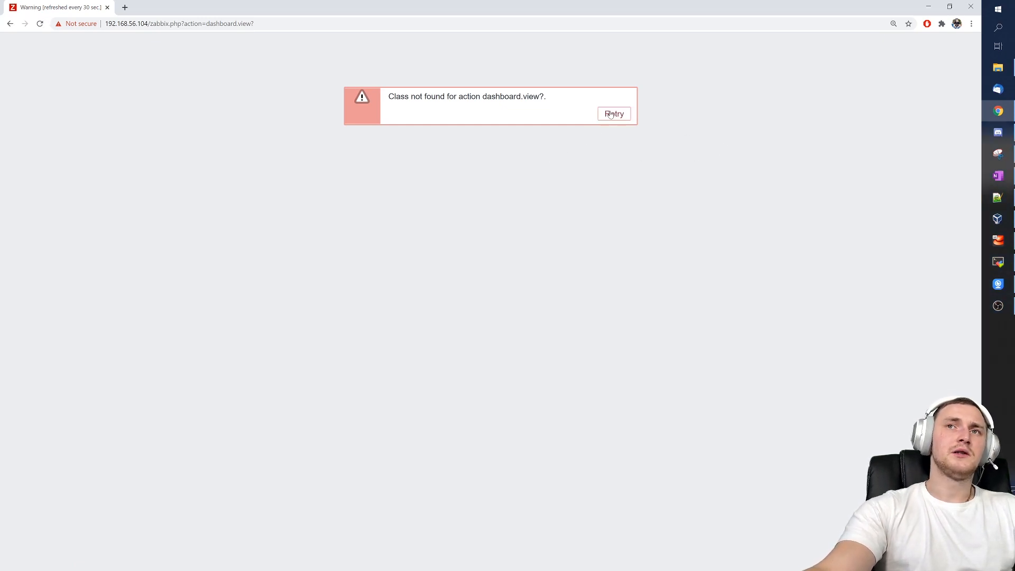
click(614, 113)
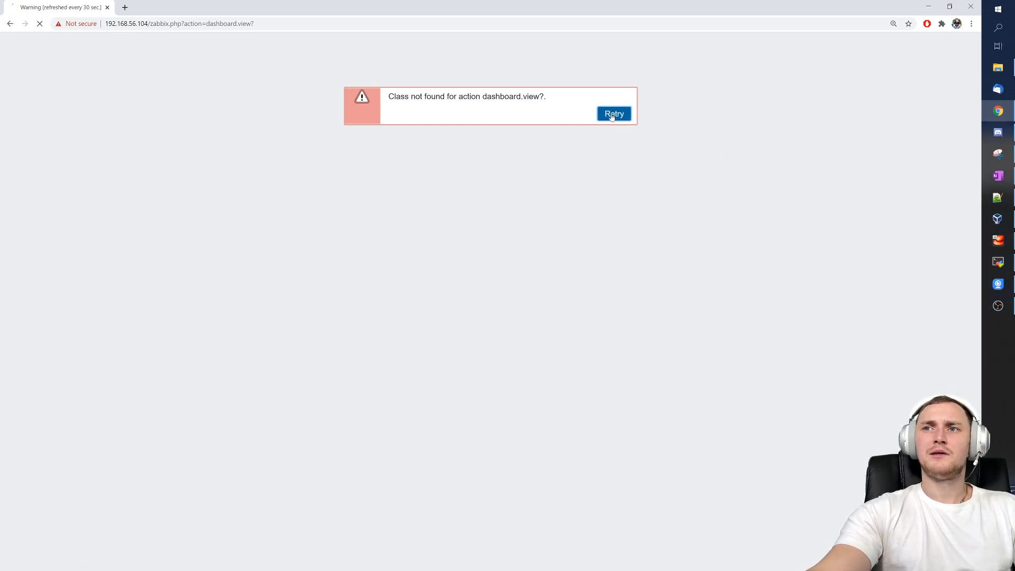
click(614, 113)
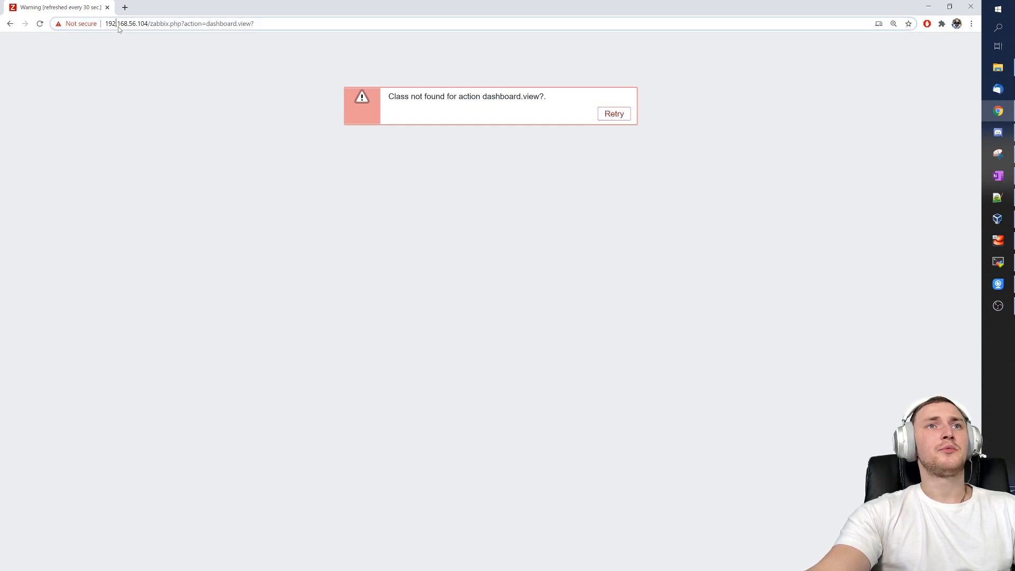
click(182, 23)
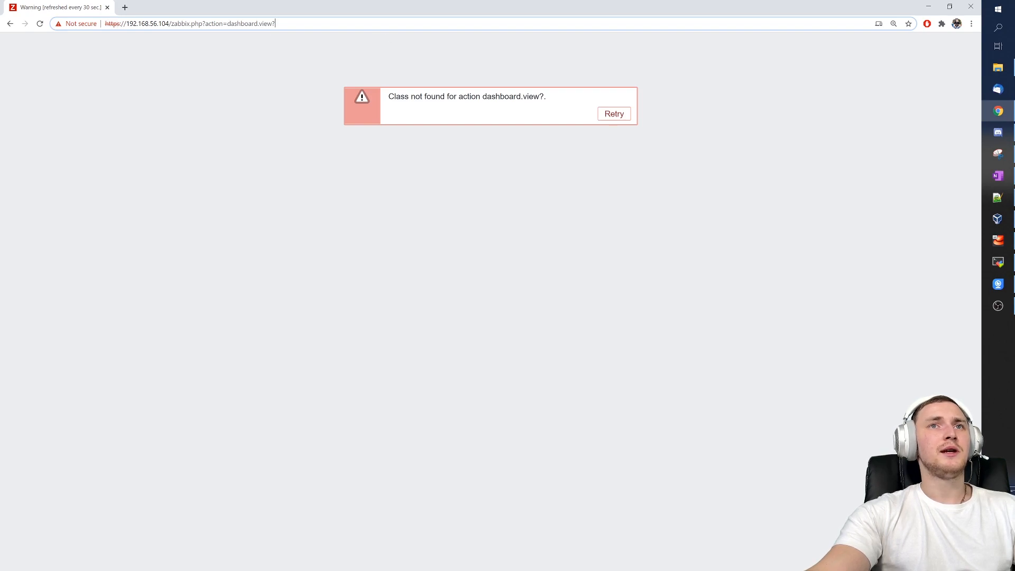
click(613, 114)
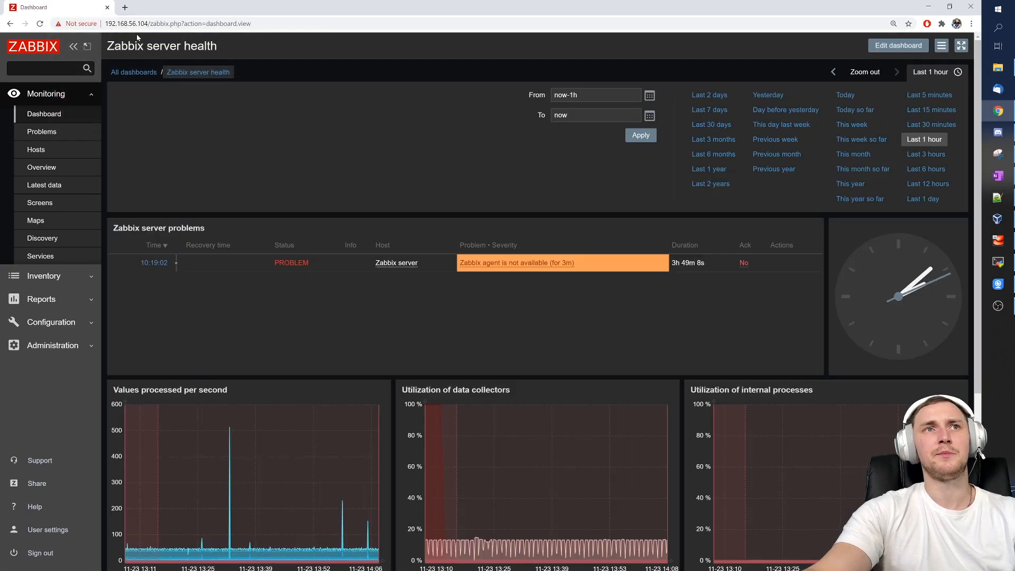
click(77, 23)
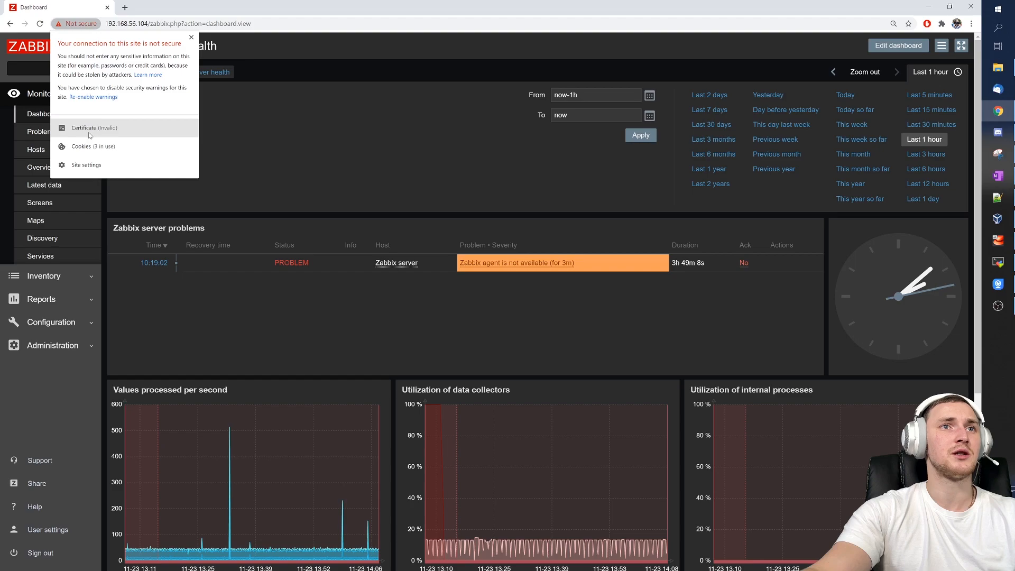
mouse_move(118, 119)
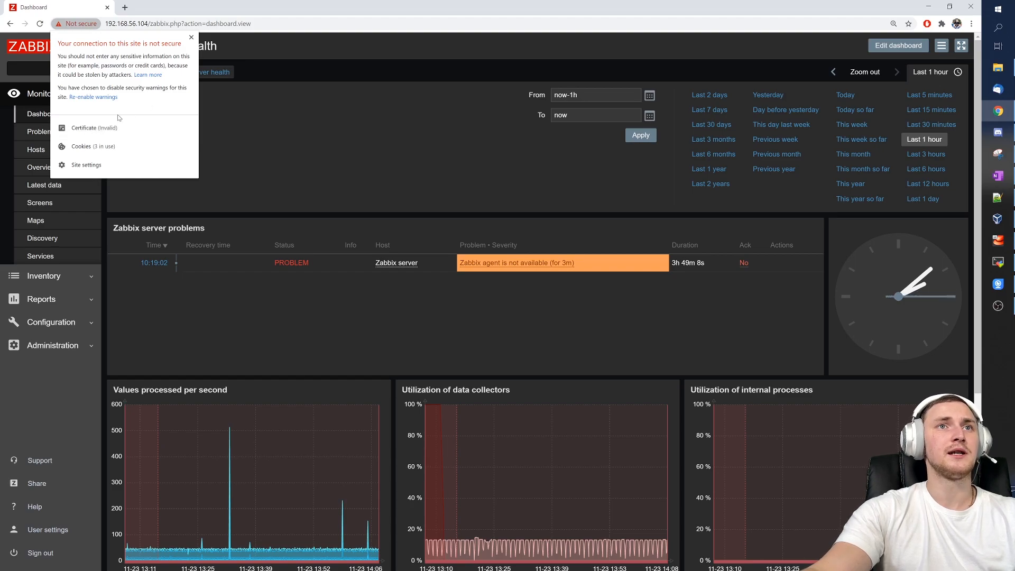
click(191, 37)
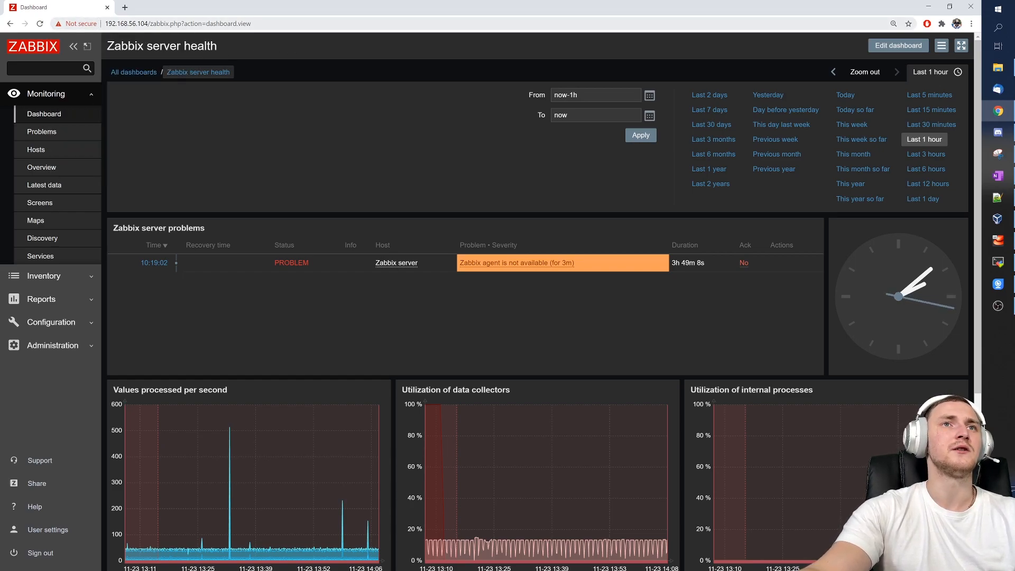
click(178, 23)
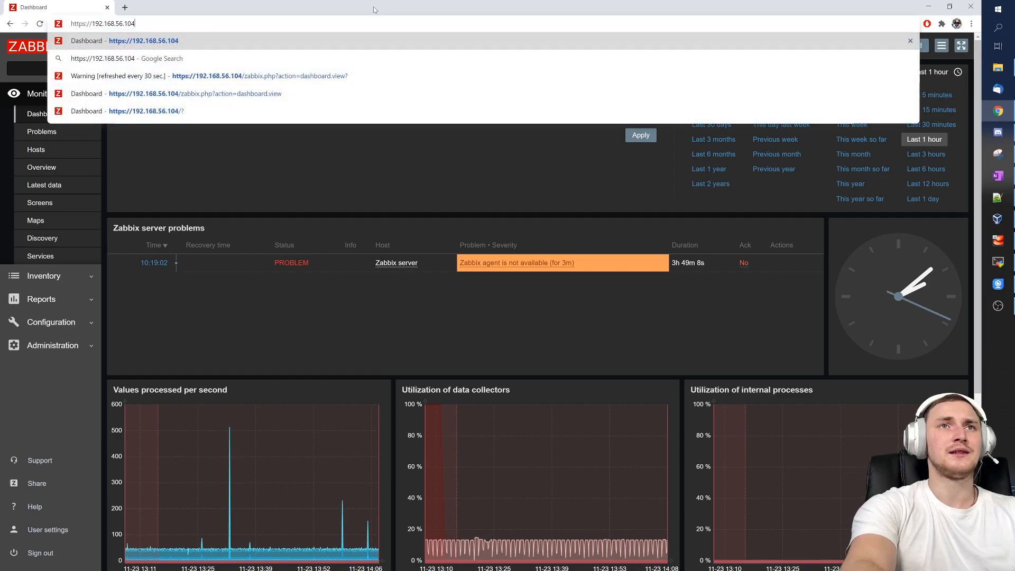